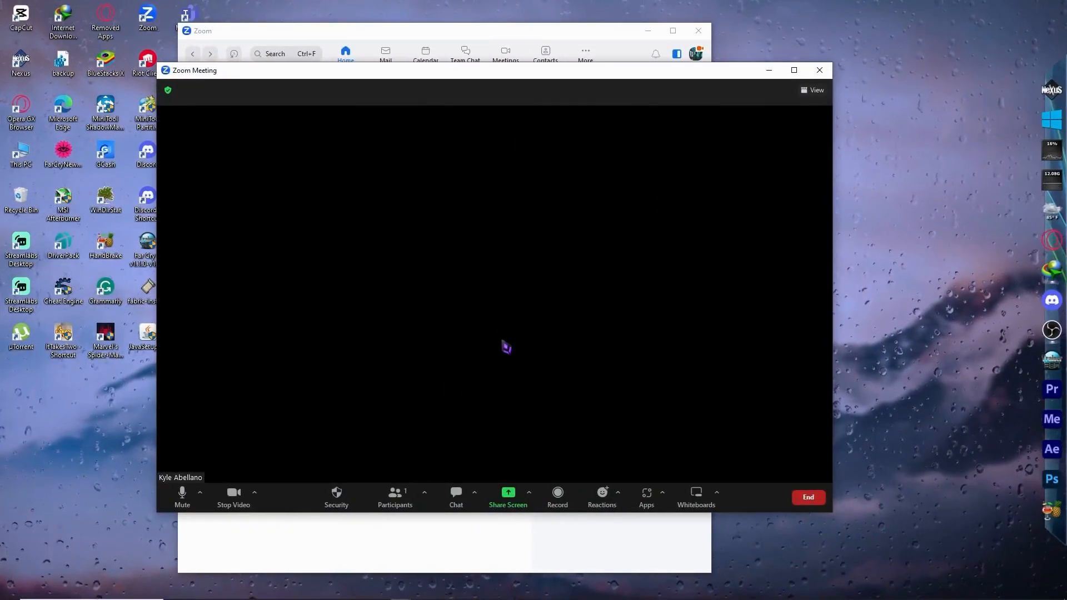
{"action": "mouse_move", "coordinate": [442, 379]}
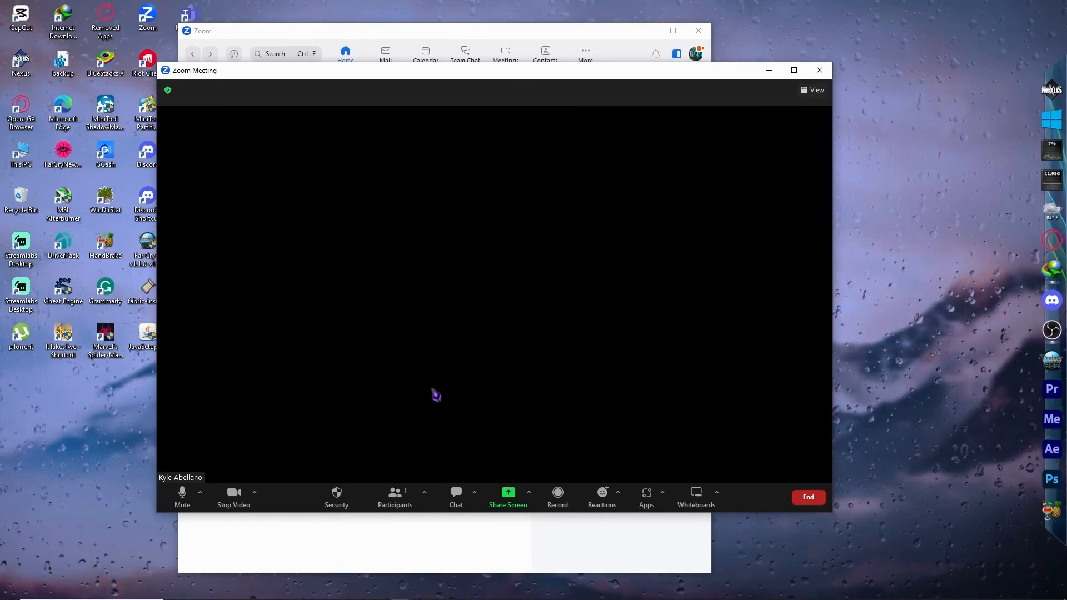
{"action": "mouse_move", "coordinate": [610, 327]}
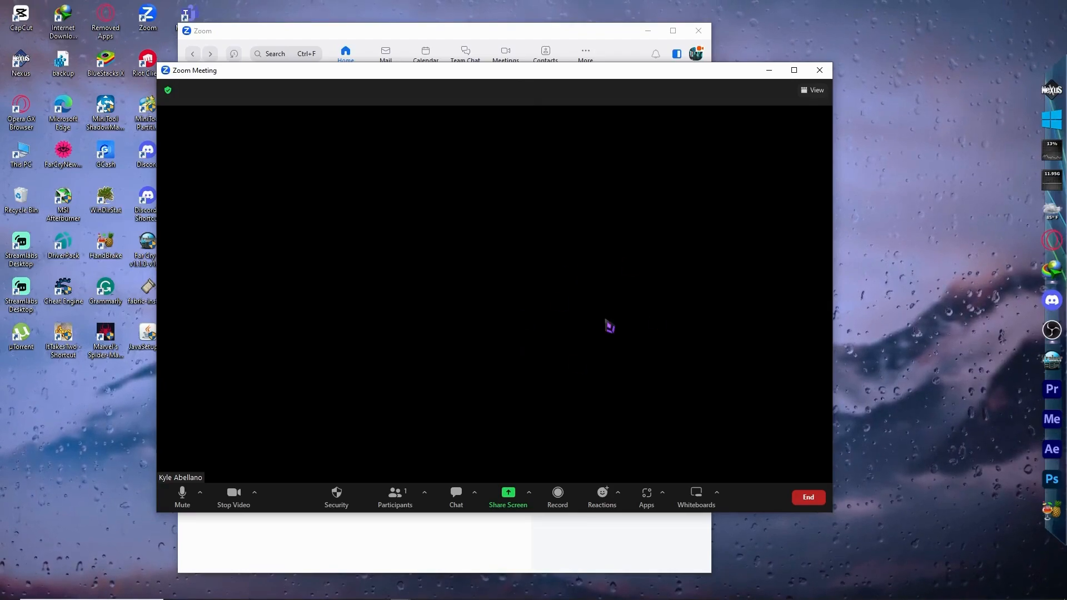
{"action": "mouse_move", "coordinate": [301, 501]}
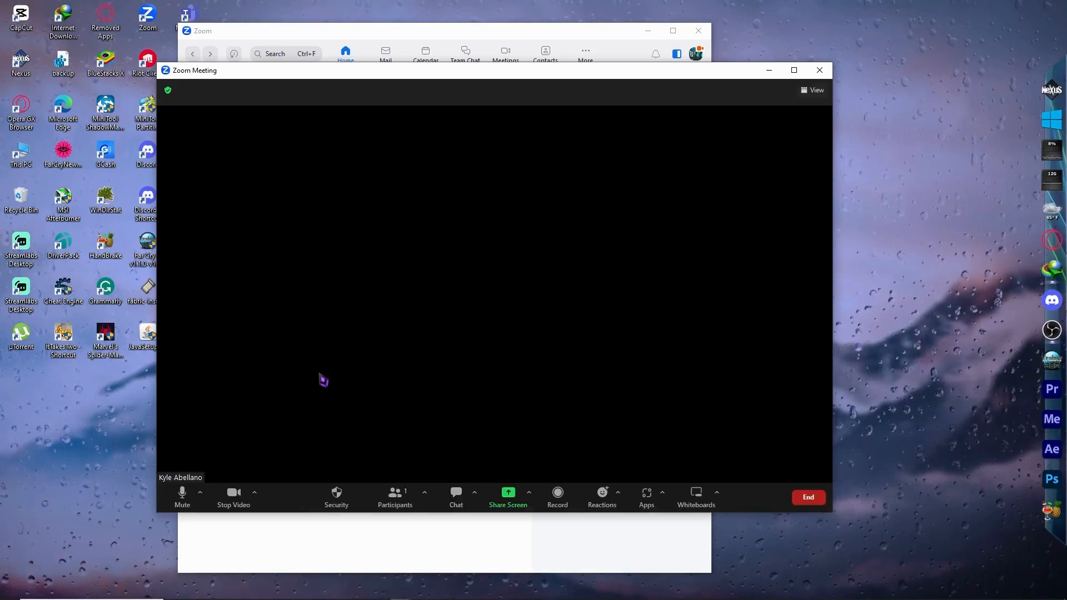
{"action": "mouse_move", "coordinate": [326, 381]}
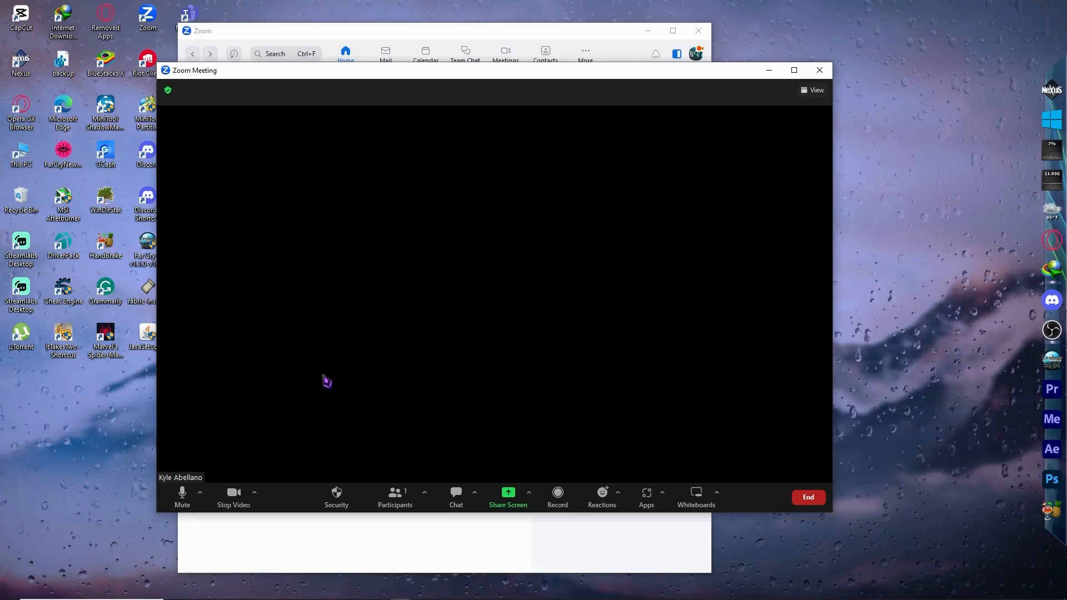
{"action": "mouse_move", "coordinate": [307, 446]}
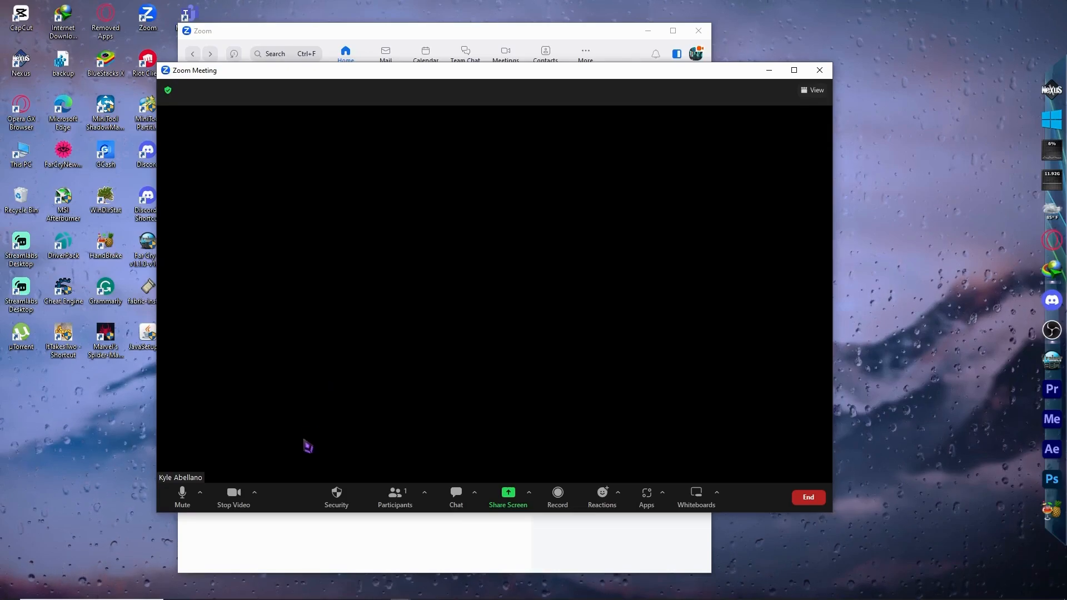
{"action": "mouse_move", "coordinate": [234, 492]}
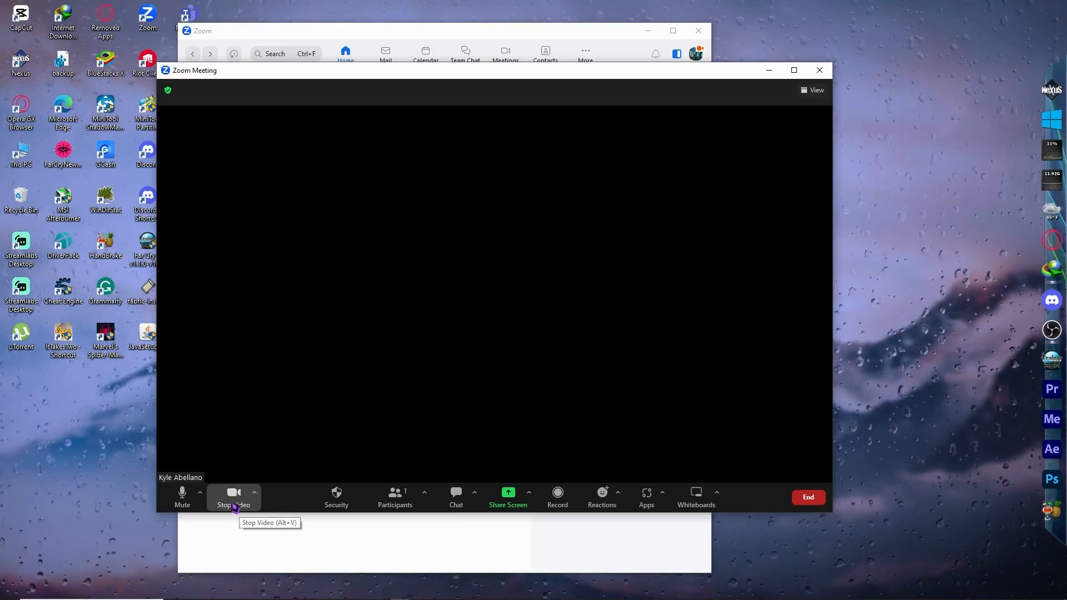
- Toggle the video off and on twice, check the camera menu, then mute the microphone
{"action": "left_click", "coordinate": [233, 497]}
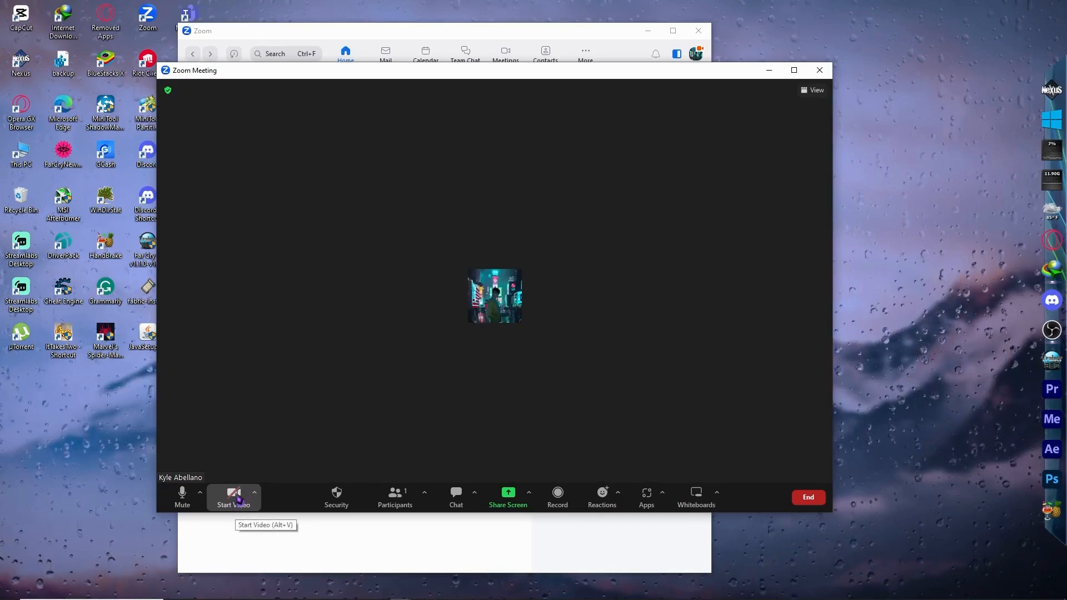
{"action": "left_click", "coordinate": [234, 497]}
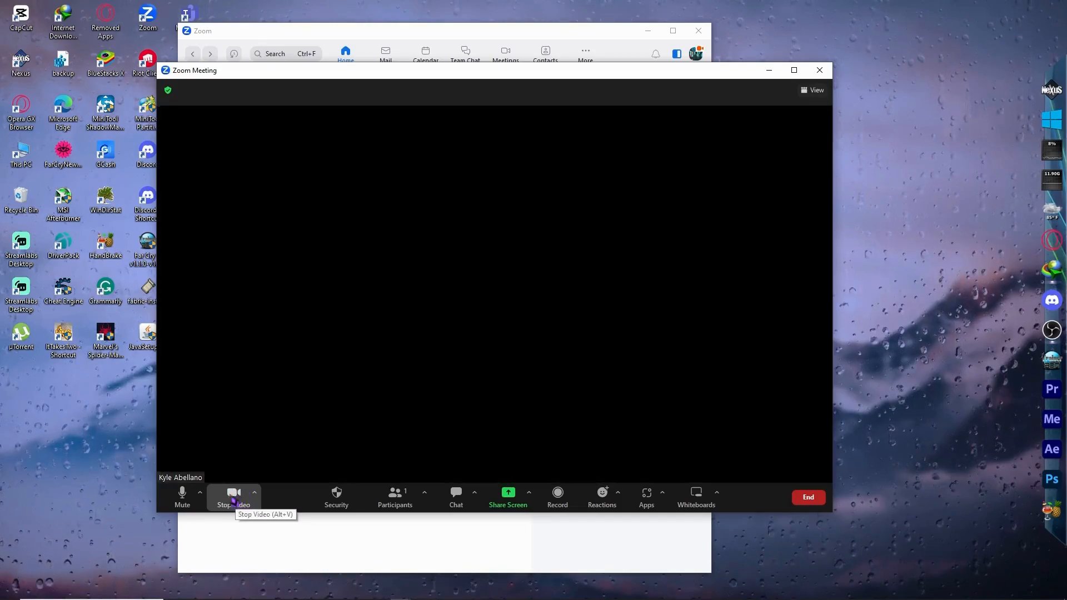
{"action": "left_click", "coordinate": [233, 497]}
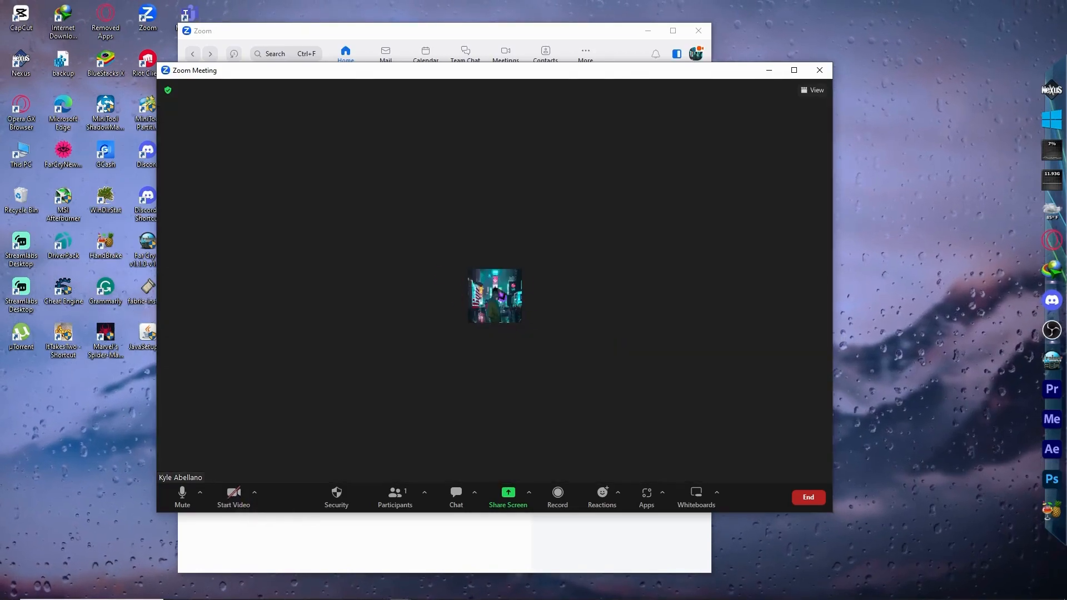
{"action": "mouse_move", "coordinate": [233, 497]}
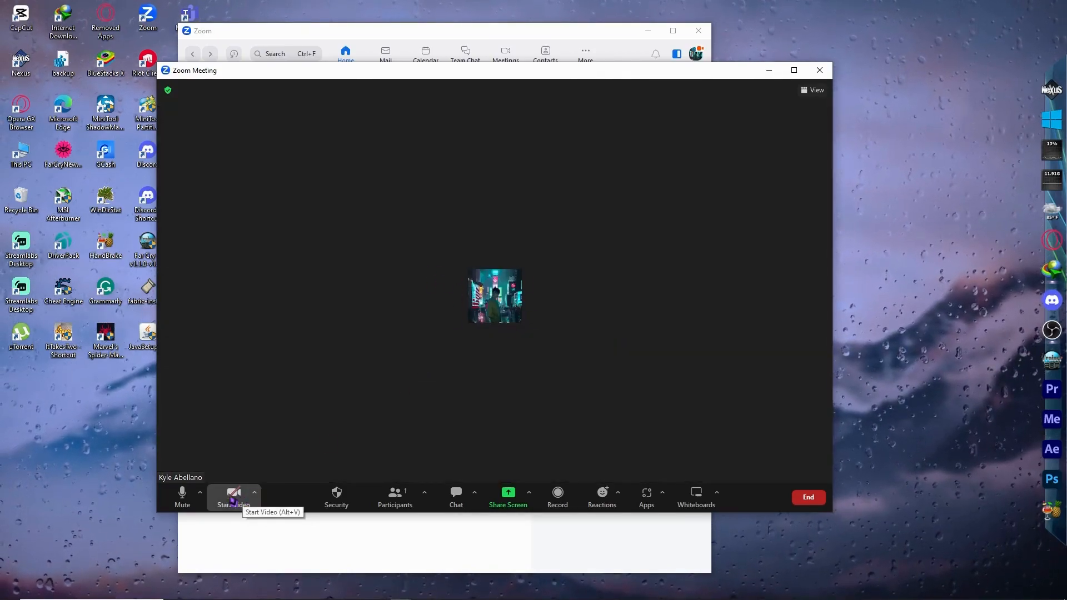
{"action": "left_click", "coordinate": [234, 493]}
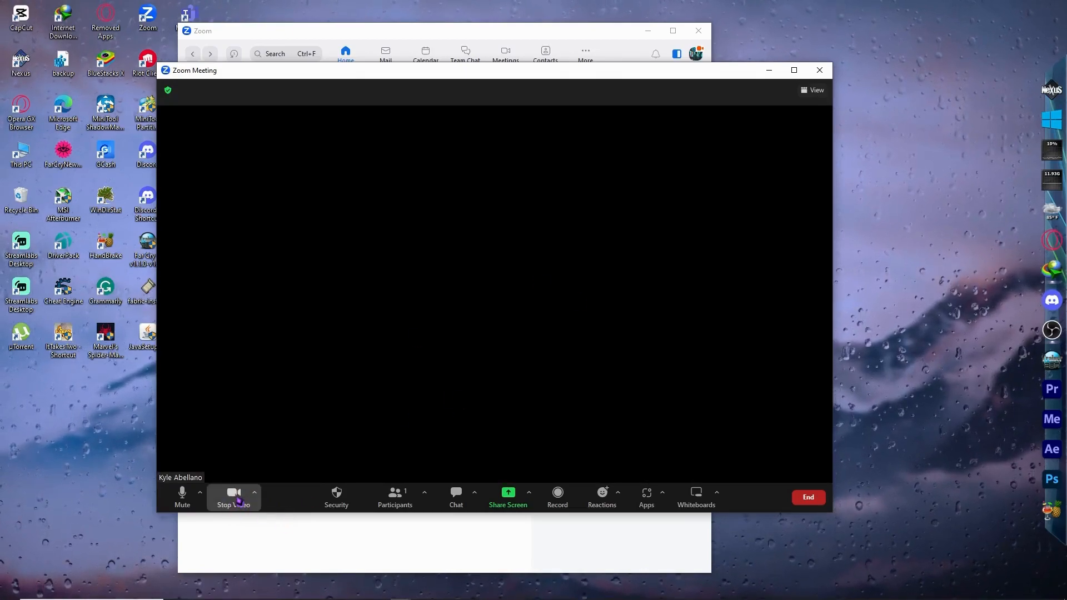
{"action": "mouse_move", "coordinate": [234, 494]}
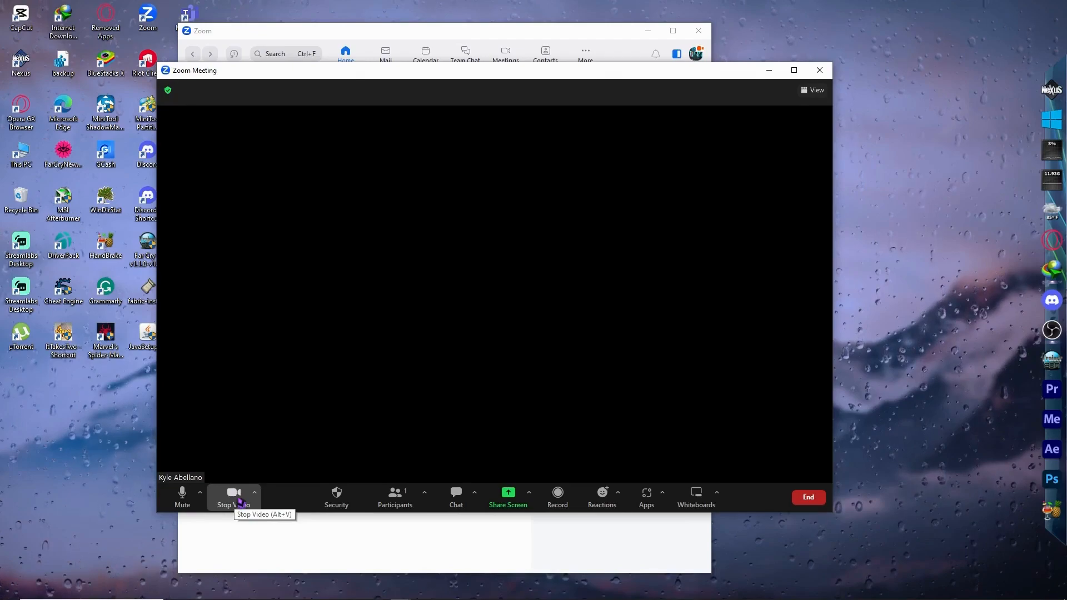
{"action": "mouse_move", "coordinate": [271, 507]}
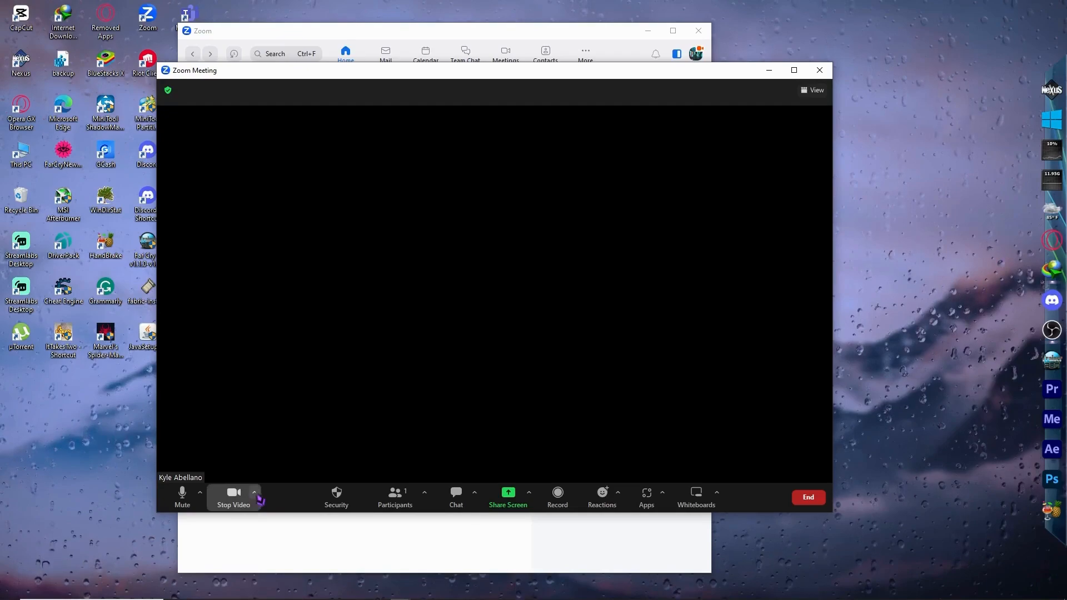
{"action": "left_click", "coordinate": [254, 491]}
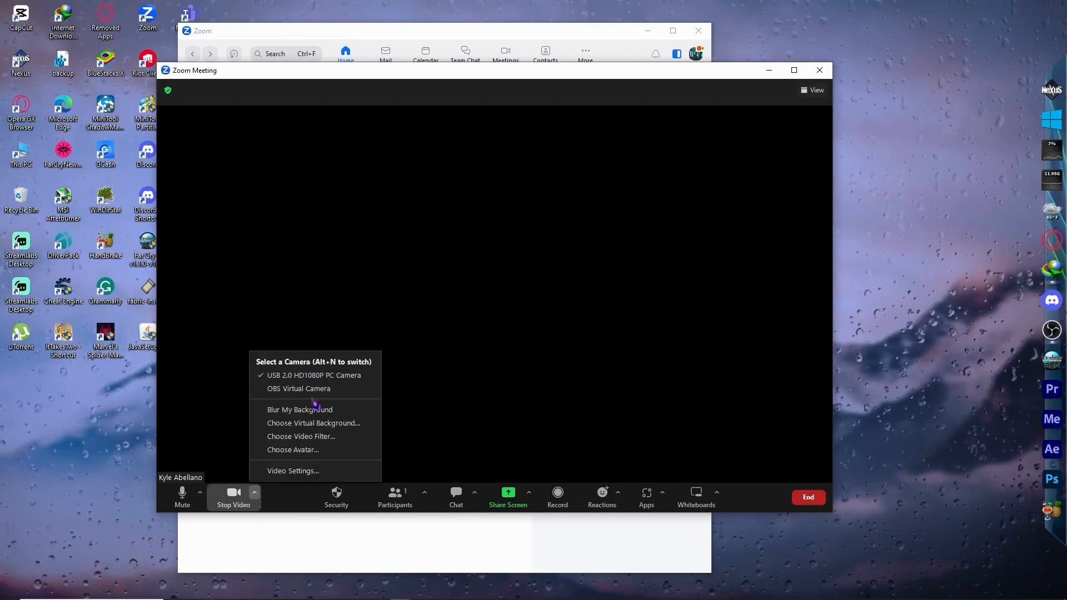
{"action": "mouse_move", "coordinate": [293, 450]}
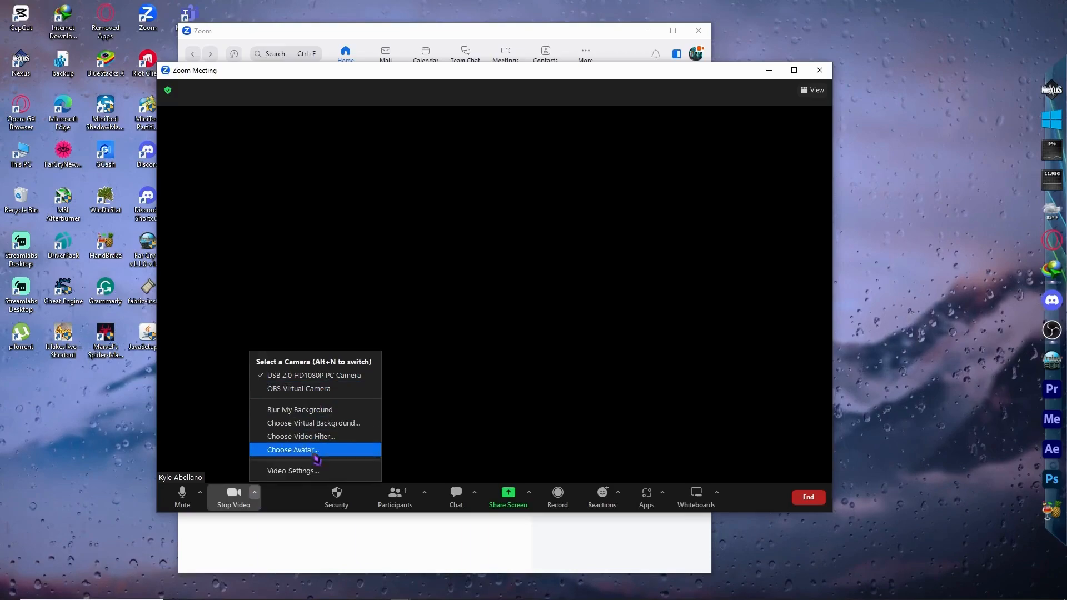
{"action": "mouse_move", "coordinate": [314, 389]}
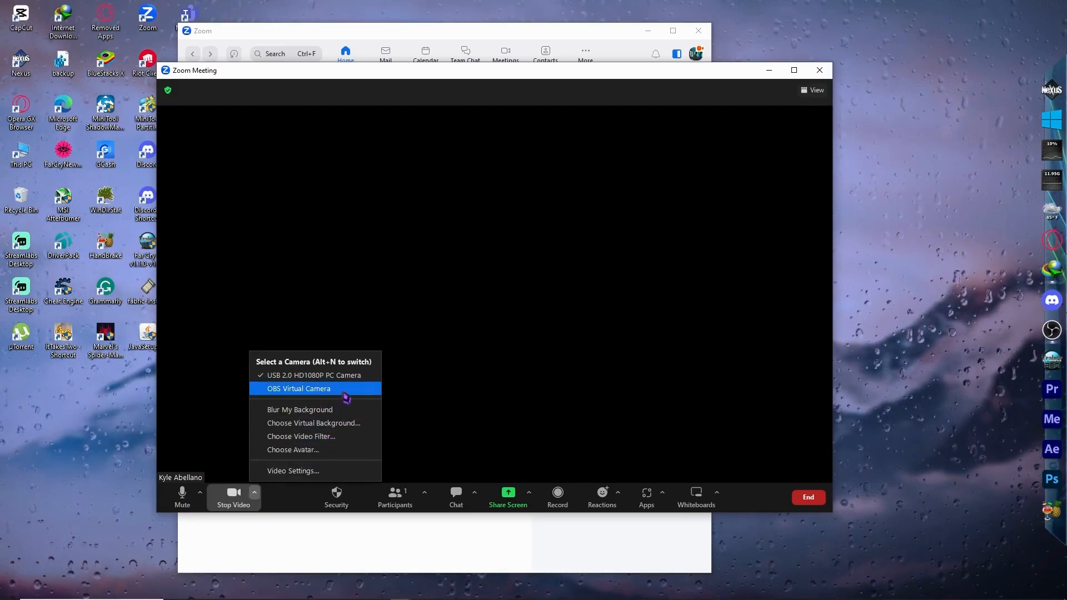
{"action": "mouse_move", "coordinate": [358, 396]}
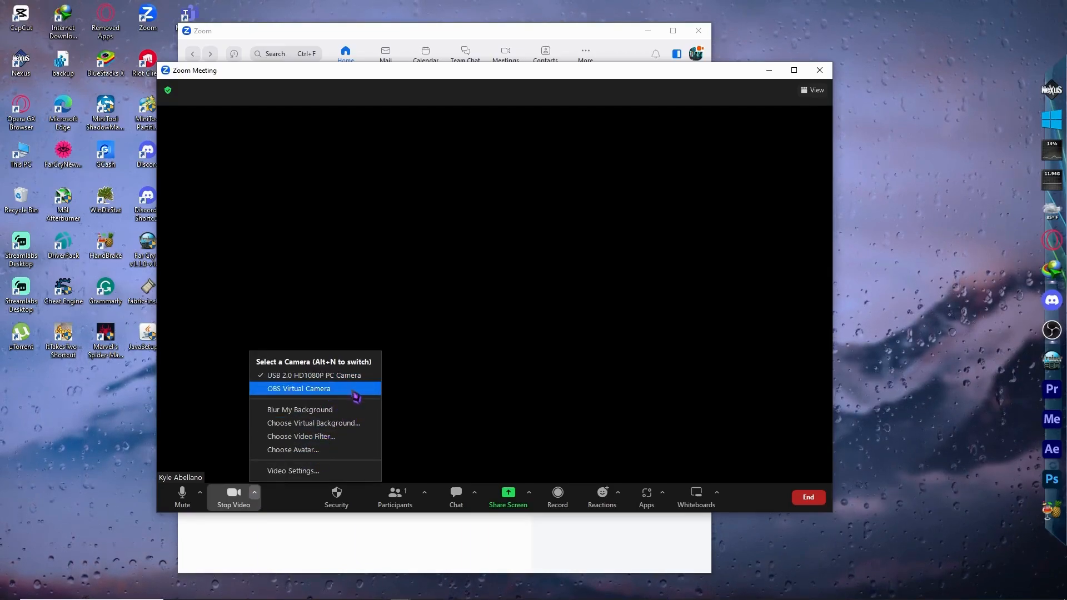
{"action": "mouse_move", "coordinate": [333, 393]}
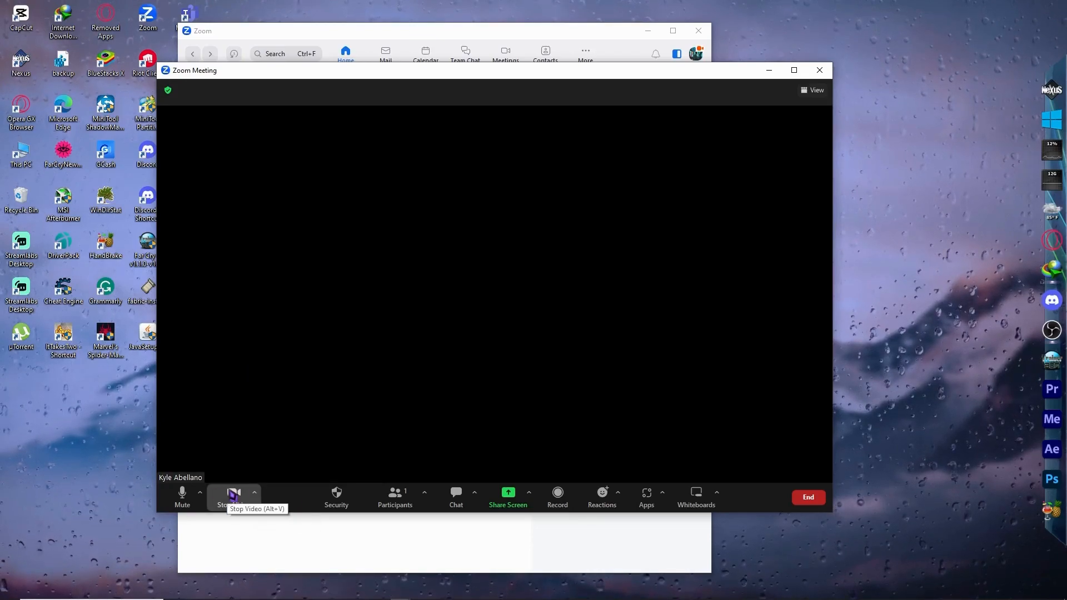
{"action": "left_click", "coordinate": [182, 497]}
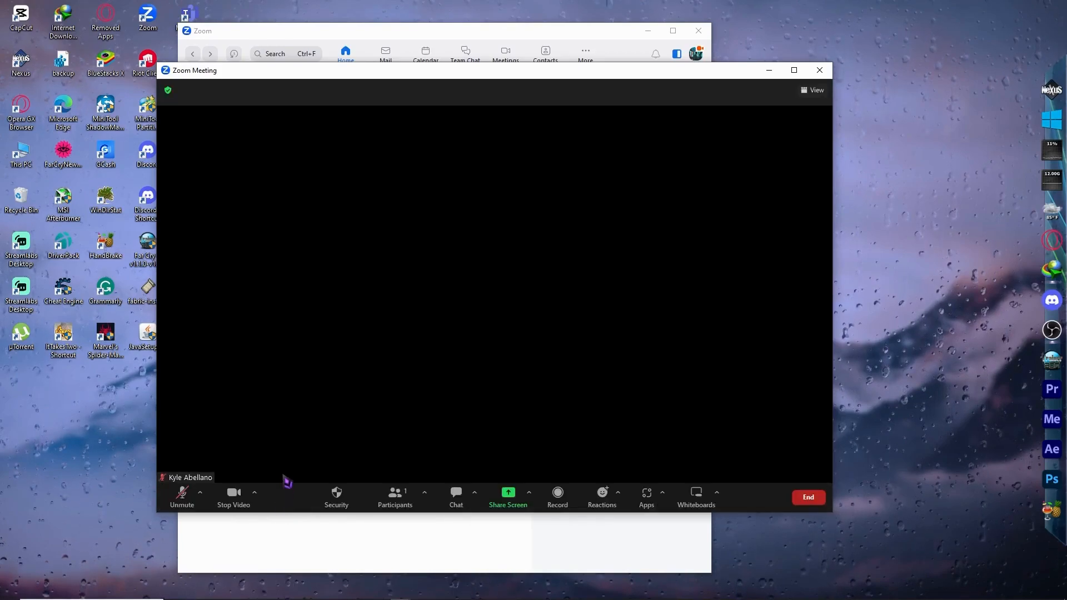
{"action": "mouse_move", "coordinate": [233, 492]}
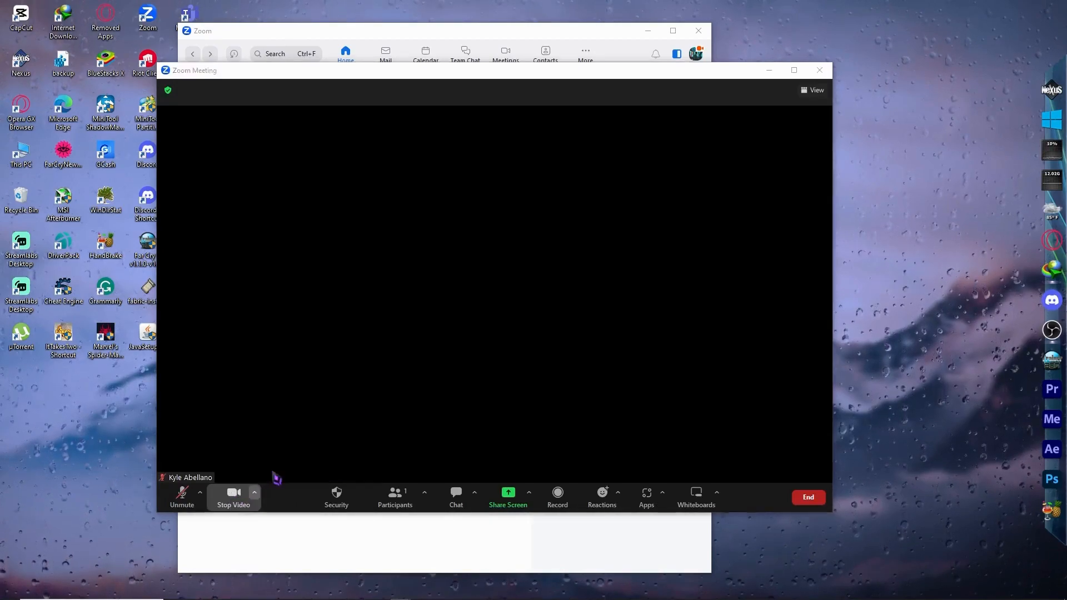
- Open Video Settings and keep USB 2.0 HD1080P PC Camera selected in the Camera dropdown
{"action": "left_click", "coordinate": [254, 493]}
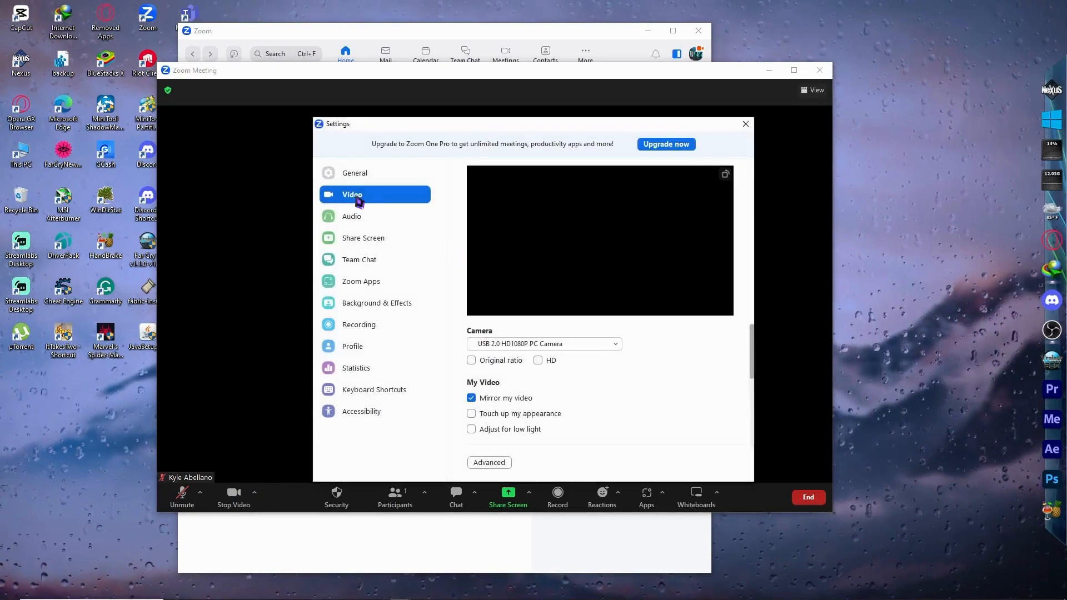
{"action": "scroll", "scroll_direction": "down", "scroll_amount": 3}
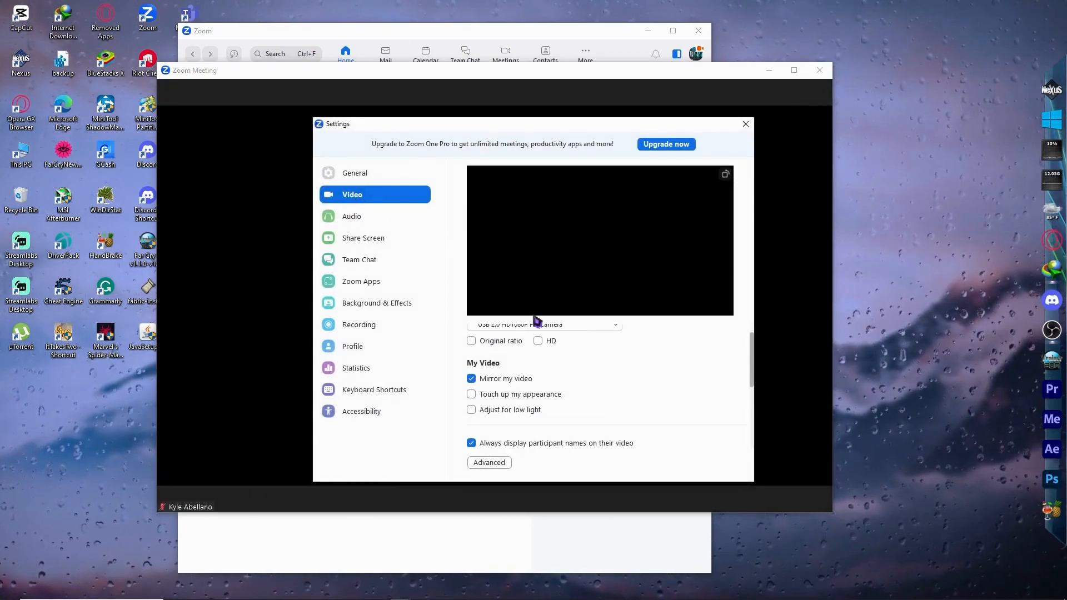
{"action": "left_click", "coordinate": [543, 343]}
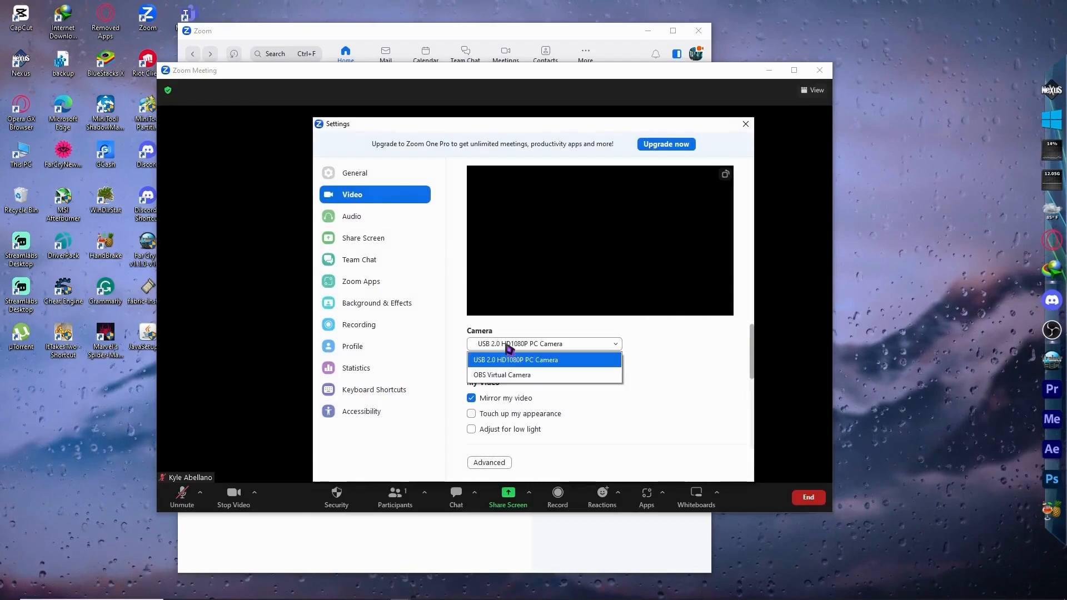
{"action": "left_click", "coordinate": [516, 359]}
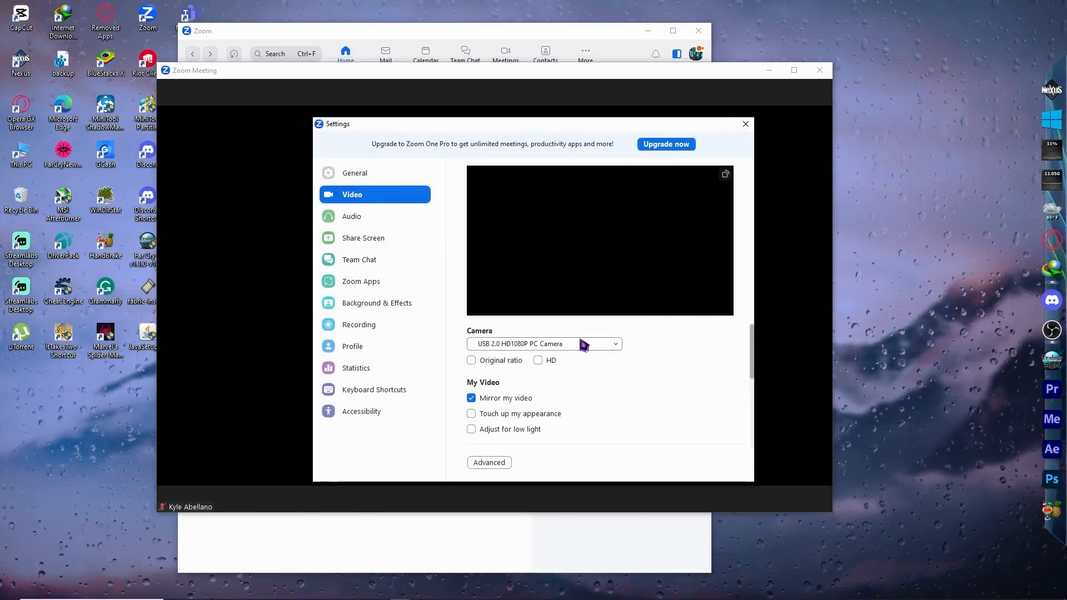
{"action": "mouse_move", "coordinate": [585, 339]}
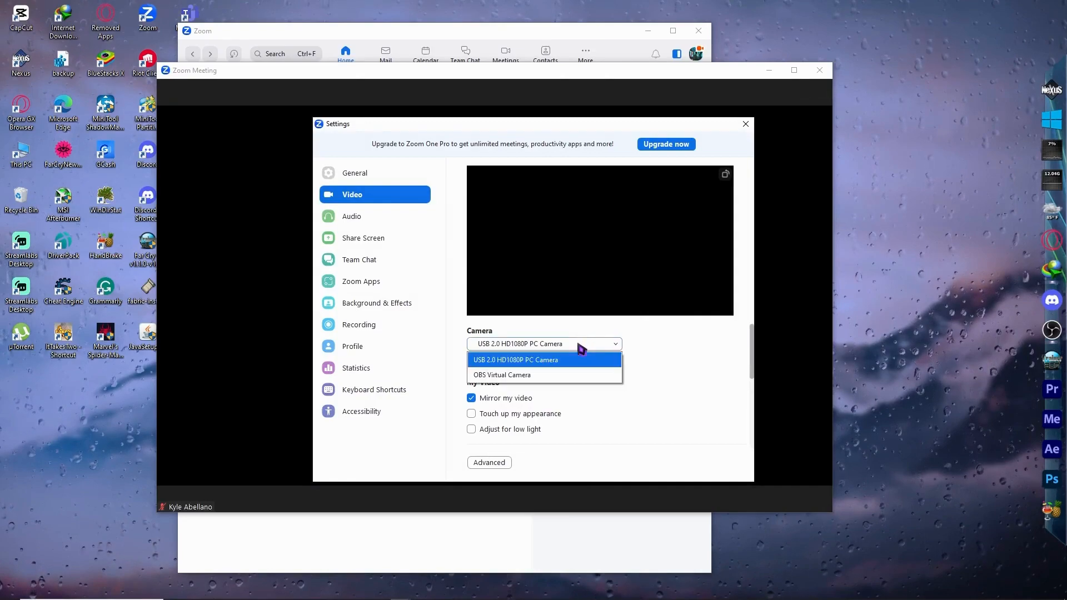
{"action": "left_click", "coordinate": [515, 360]}
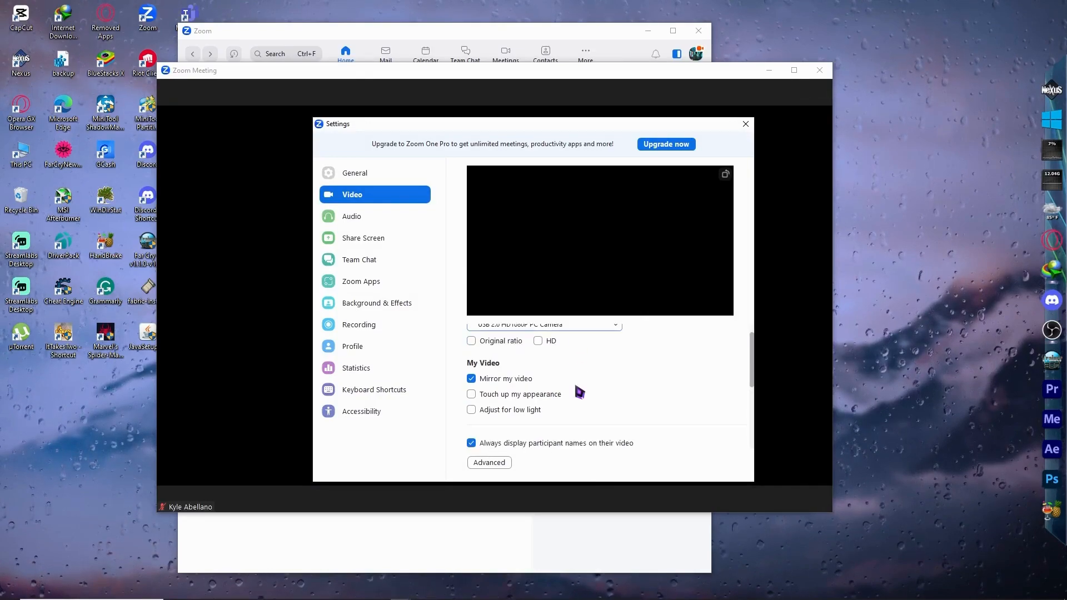
{"action": "scroll", "scroll_direction": "down", "scroll_amount": 3}
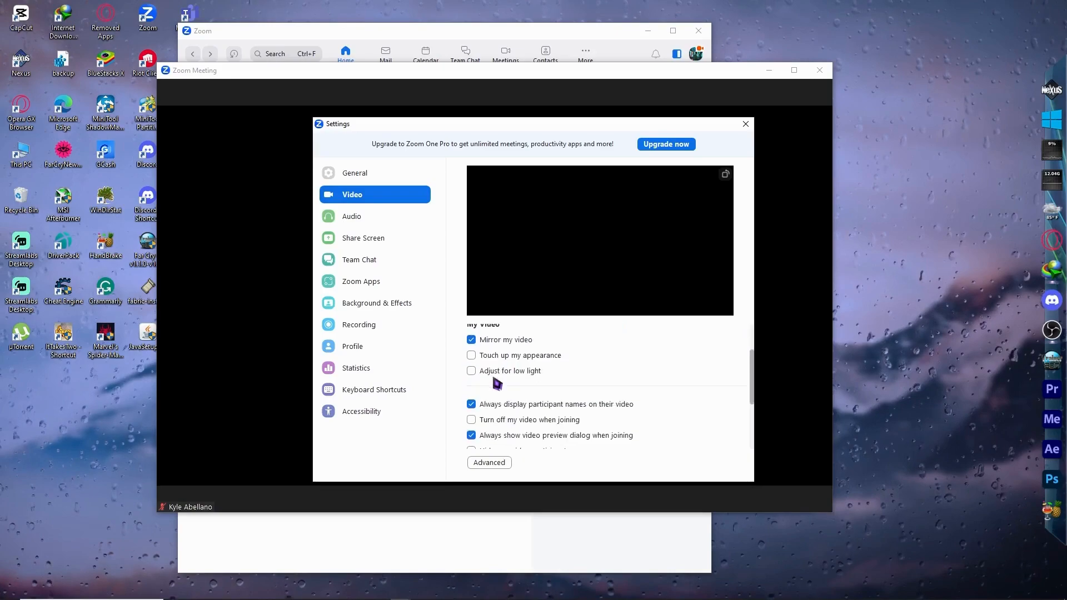
{"action": "scroll", "scroll_direction": "down", "scroll_amount": 3}
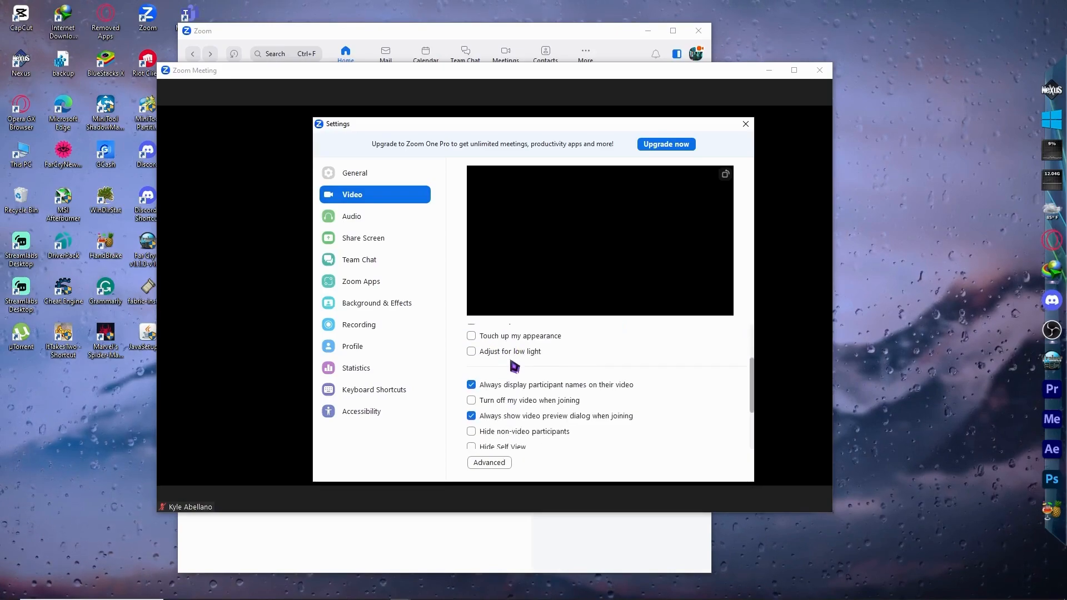
{"action": "scroll", "scroll_direction": "down", "scroll_amount": 3}
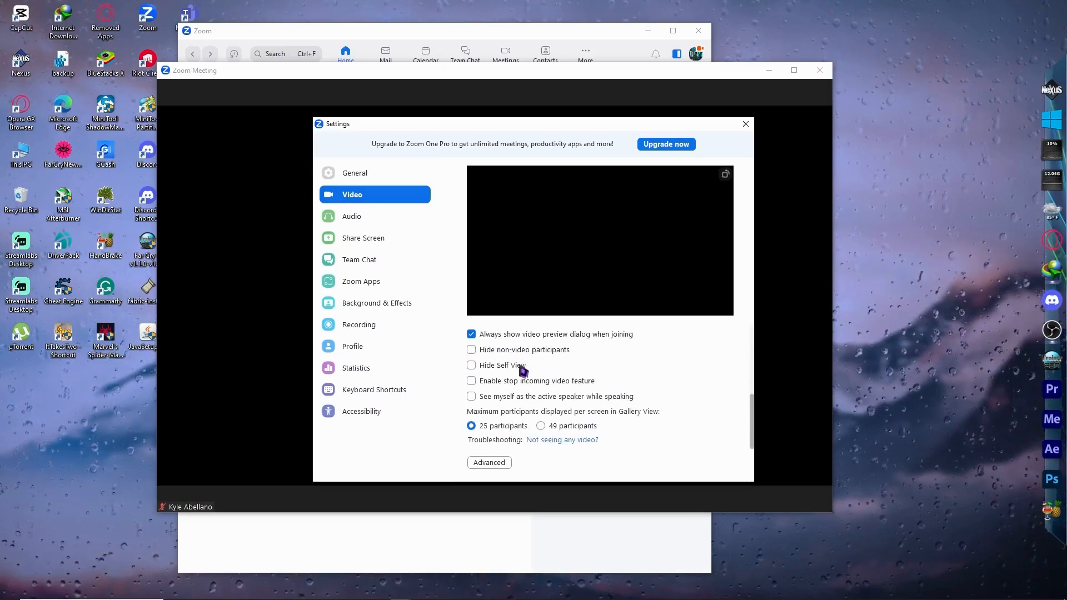
{"action": "mouse_move", "coordinate": [536, 388]}
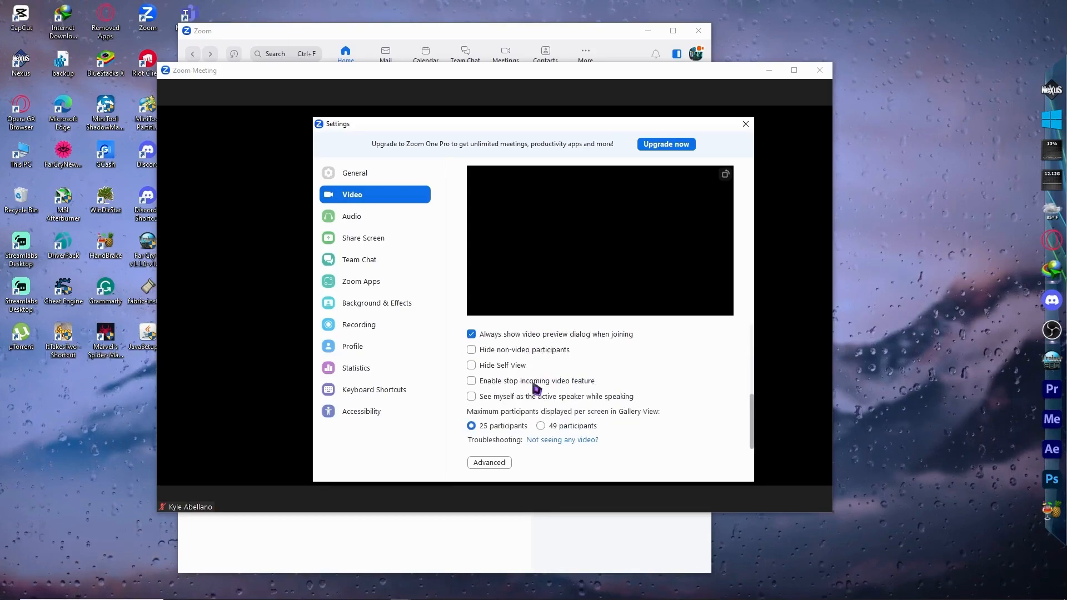
{"action": "scroll", "scroll_direction": "up", "scroll_amount": 3}
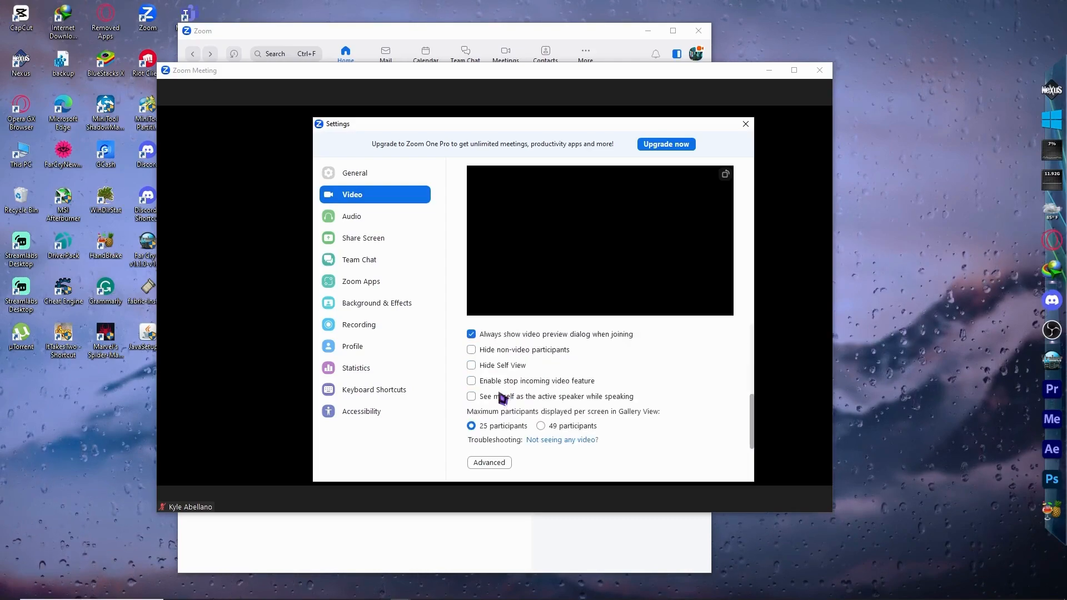
{"action": "mouse_move", "coordinate": [495, 400]}
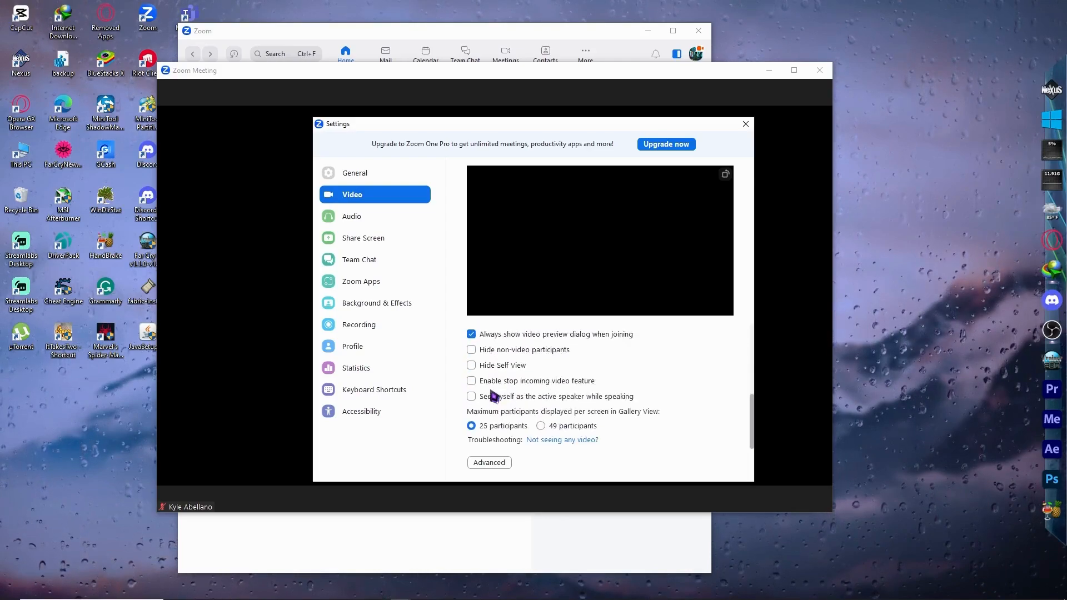
{"action": "mouse_move", "coordinate": [493, 444]}
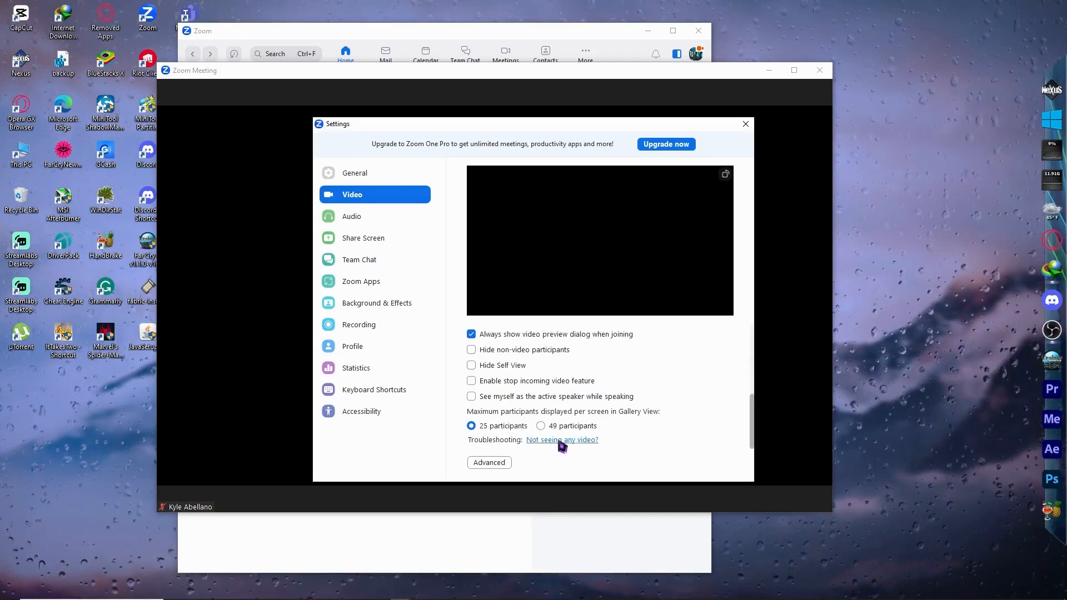
- Show the 'Not seeing any video?' troubleshooting tips from Zoom's Video settings
{"action": "left_click", "coordinate": [562, 440]}
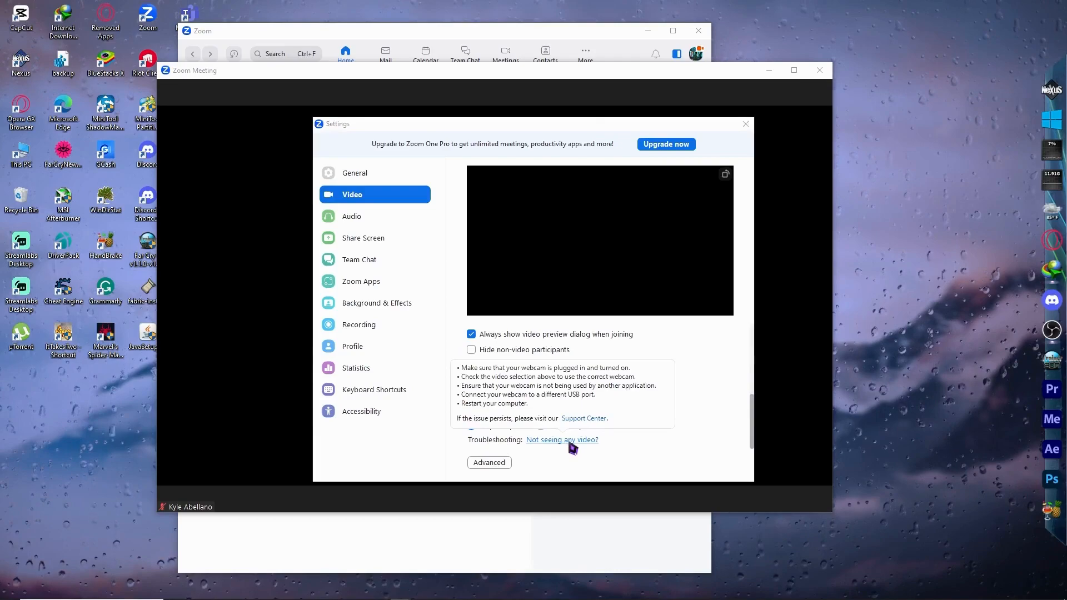
{"action": "mouse_move", "coordinate": [537, 380]}
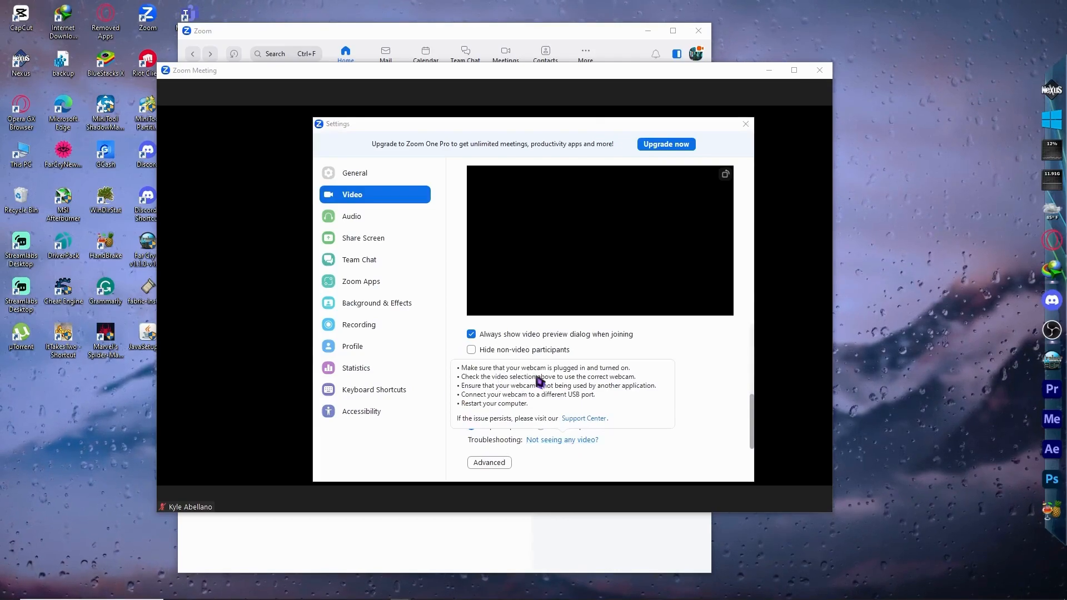
{"action": "mouse_move", "coordinate": [609, 381]}
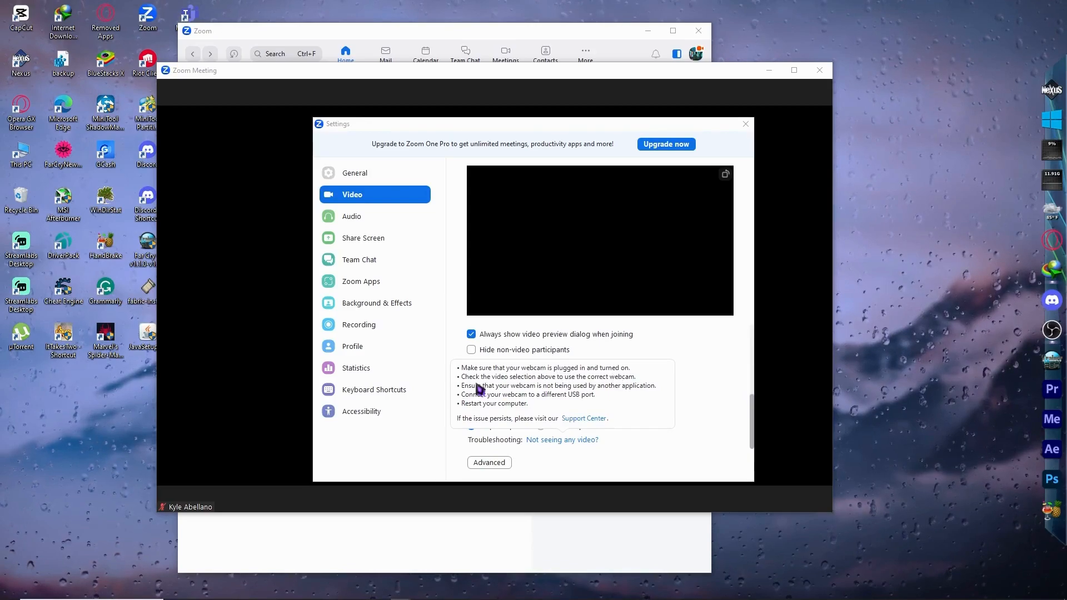
{"action": "mouse_move", "coordinate": [609, 399]}
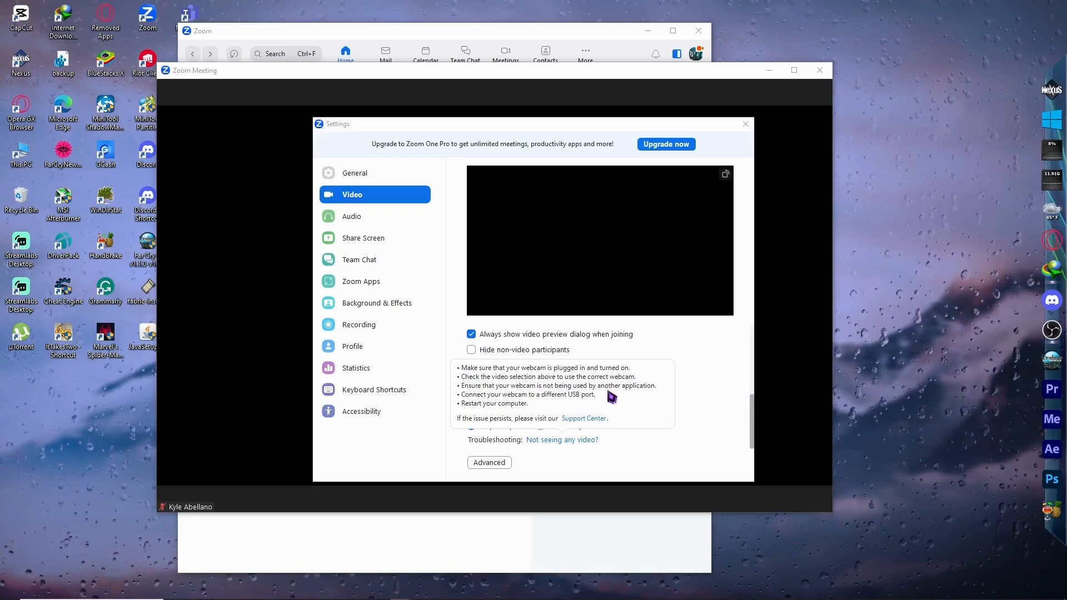
{"action": "mouse_move", "coordinate": [472, 395]}
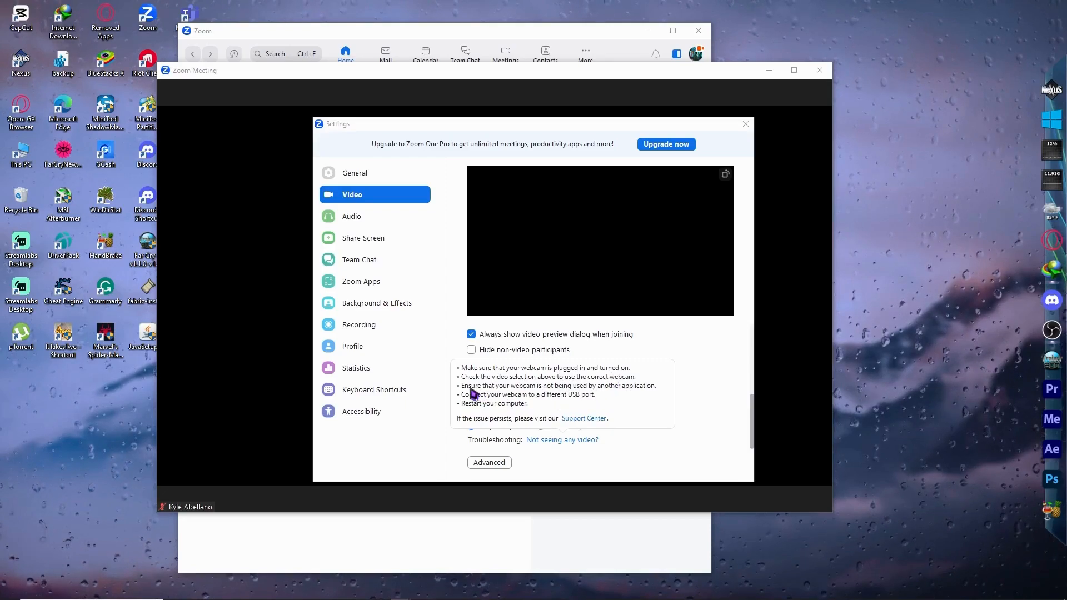
{"action": "mouse_move", "coordinate": [619, 396]}
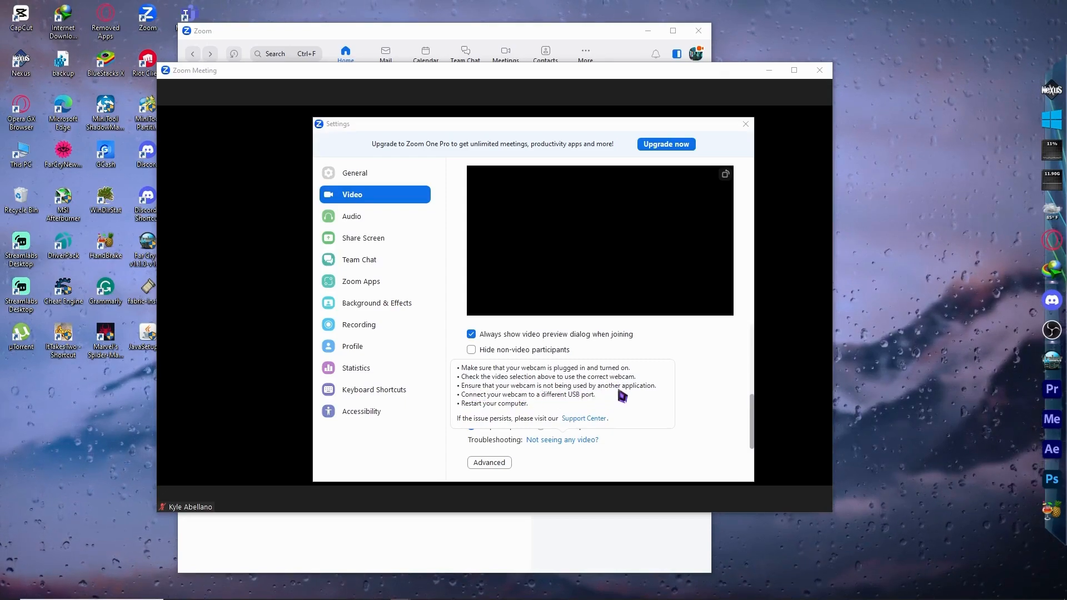
{"action": "mouse_move", "coordinate": [631, 400]}
{"action": "type", "text": "camera"}
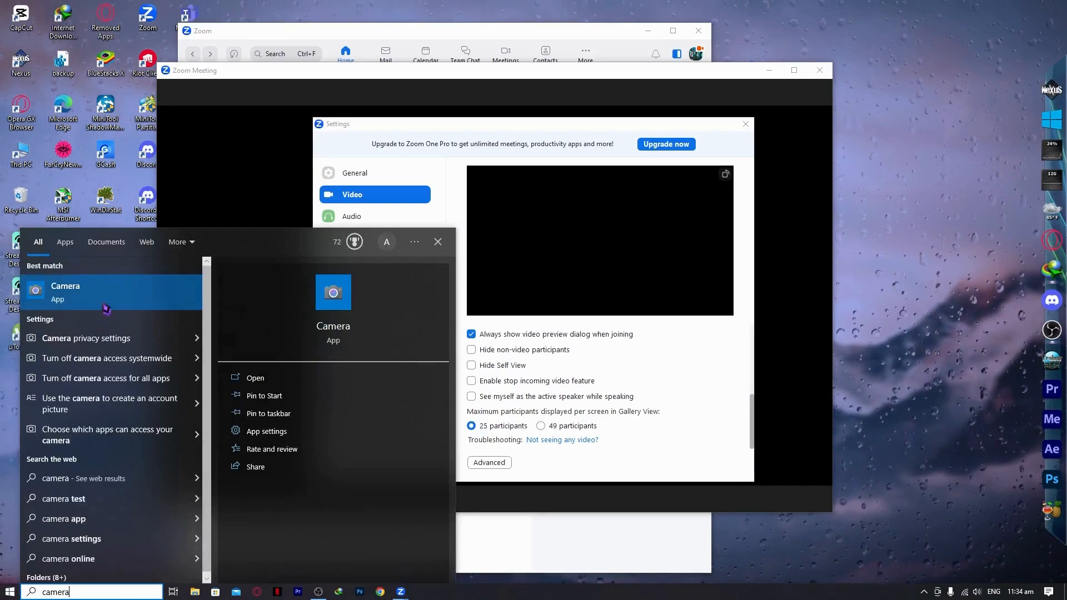
{"action": "mouse_move", "coordinate": [666, 395]}
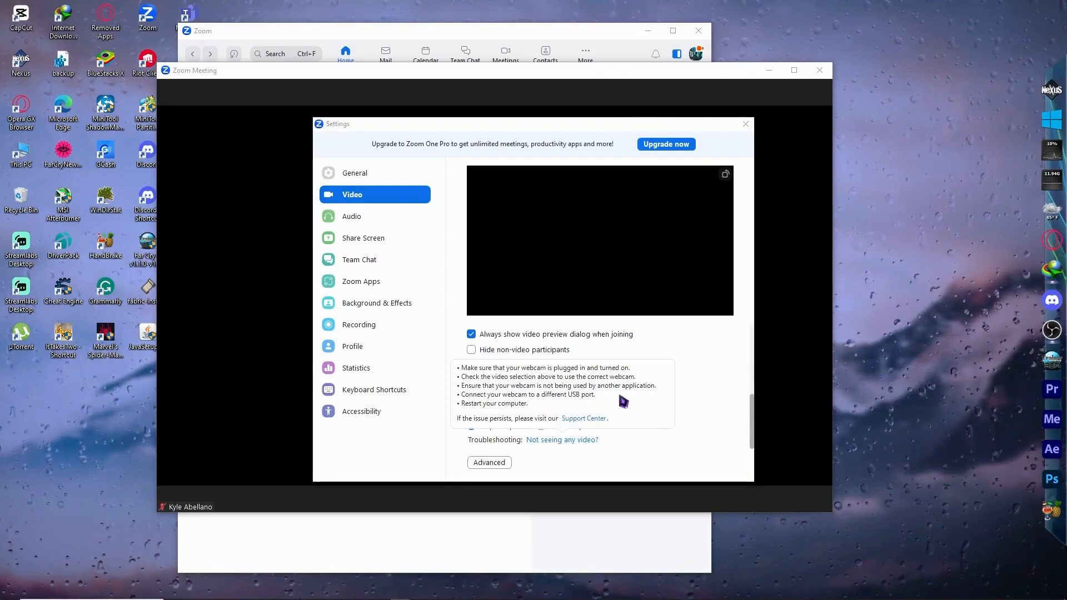
{"action": "mouse_move", "coordinate": [579, 398]}
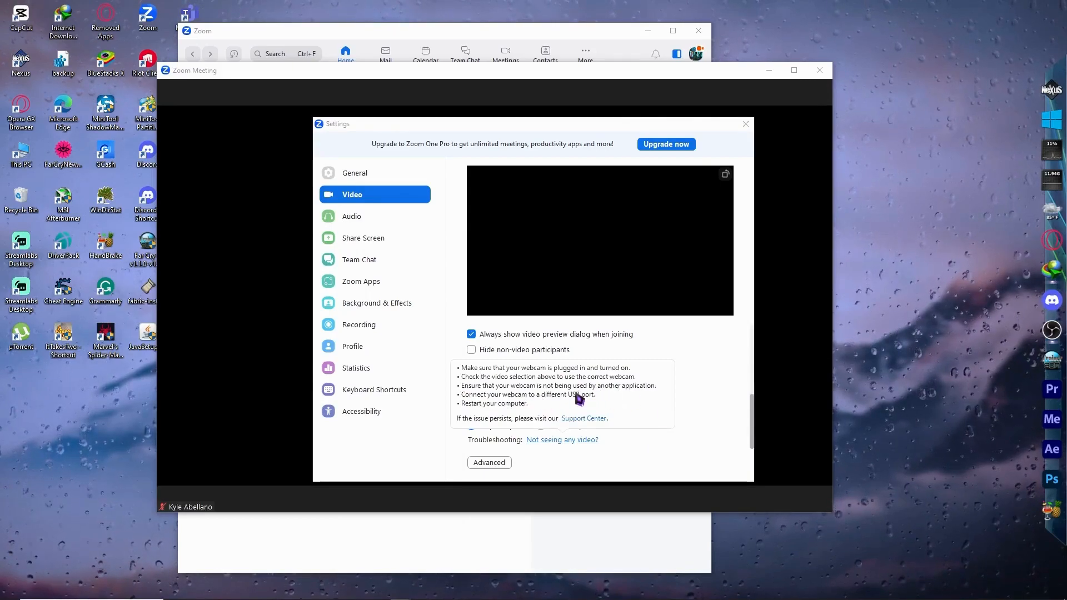
{"action": "mouse_move", "coordinate": [497, 411]}
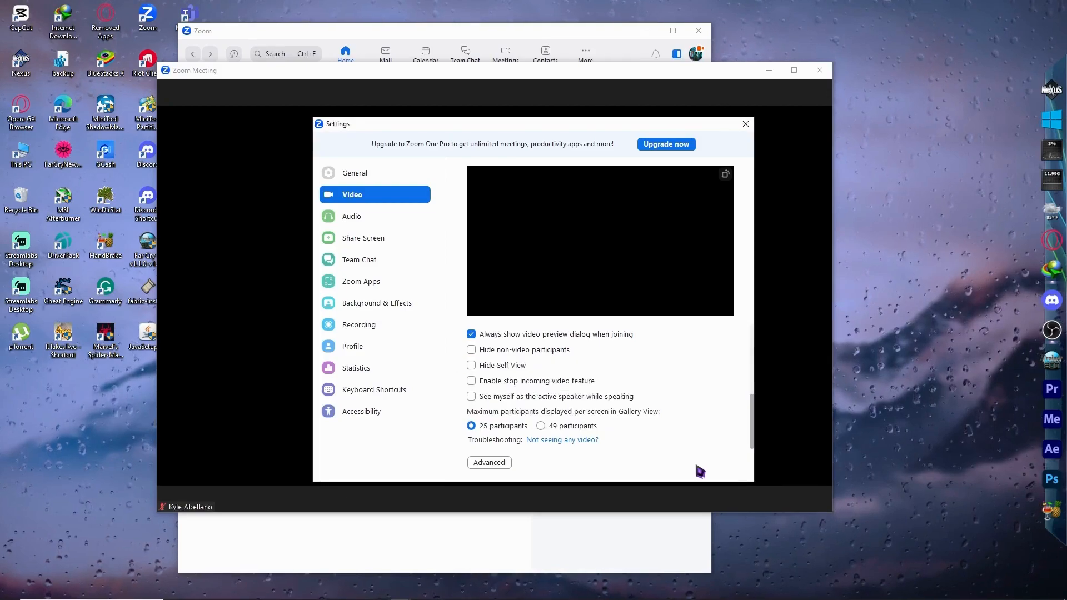
{"action": "mouse_move", "coordinate": [699, 452]}
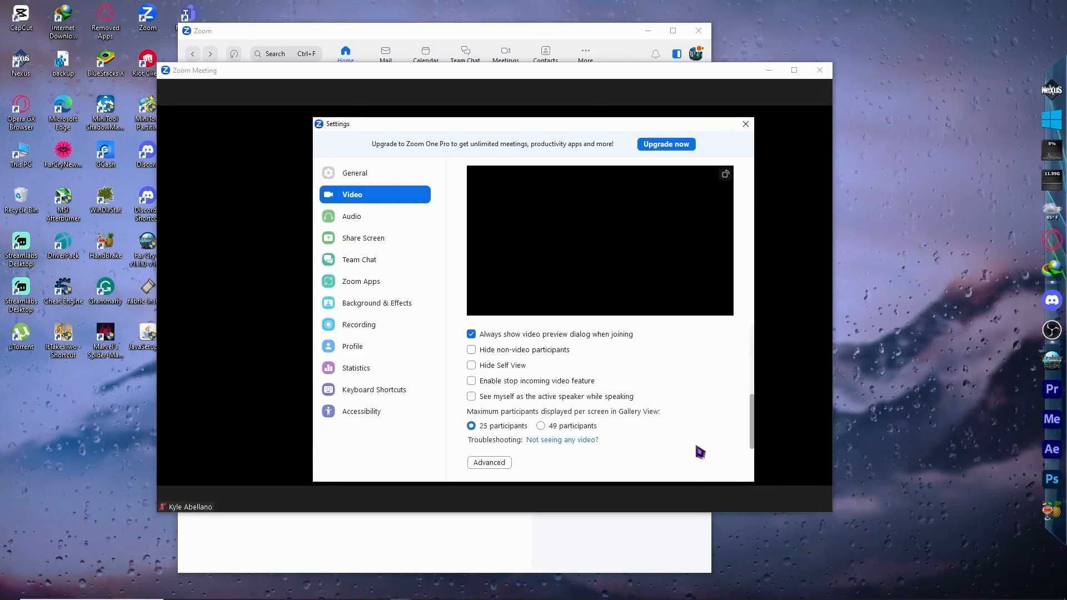
- Close Zoom Settings, then search 'camera' and open Windows Camera privacy settings
{"action": "left_click", "coordinate": [744, 124]}
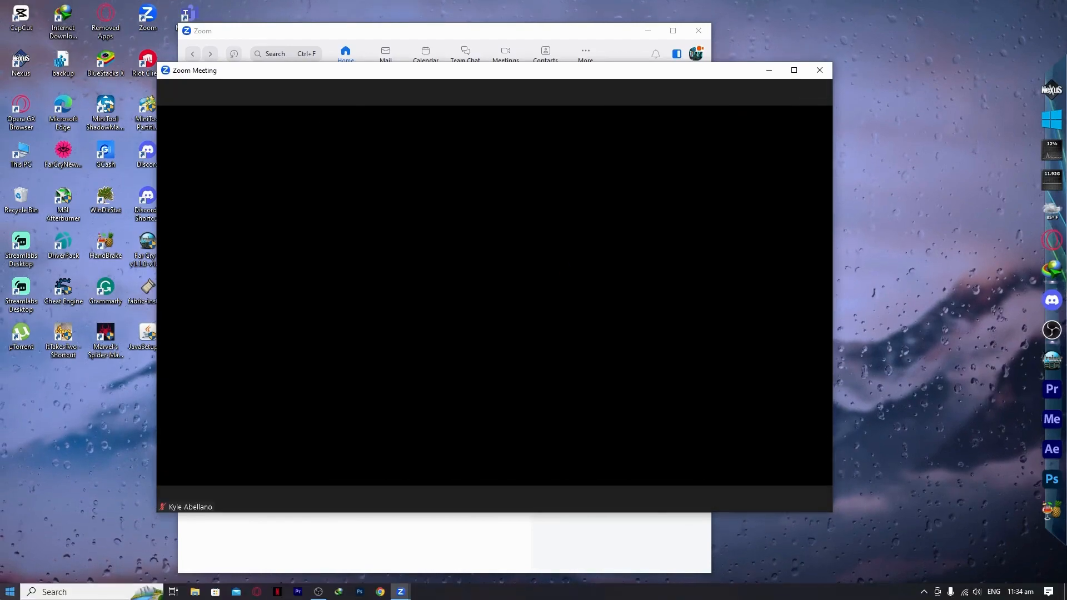
{"action": "left_click", "coordinate": [9, 591]}
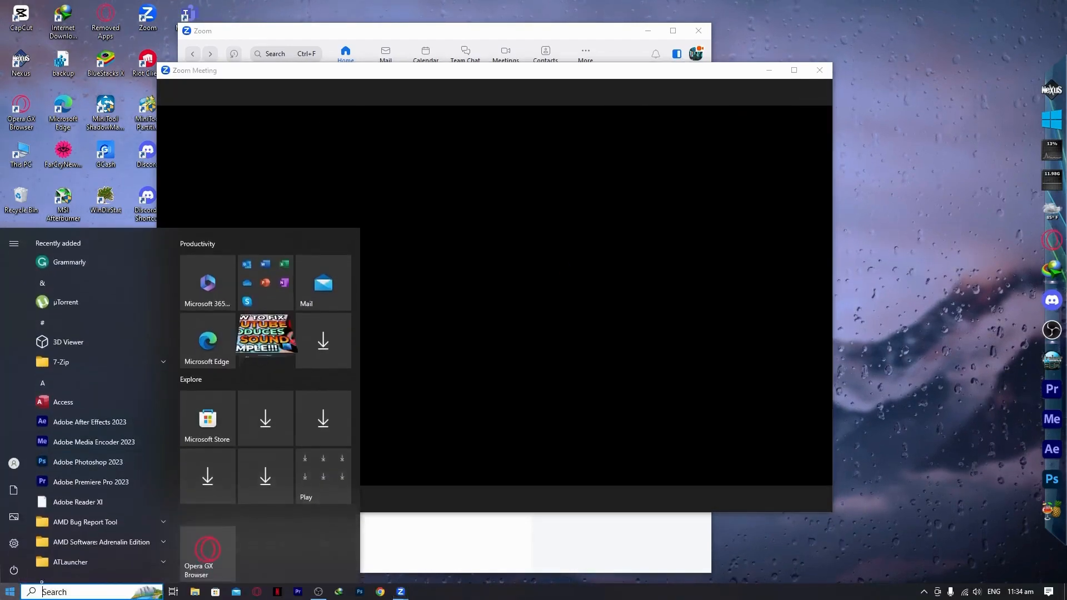
{"action": "type", "text": "camera"}
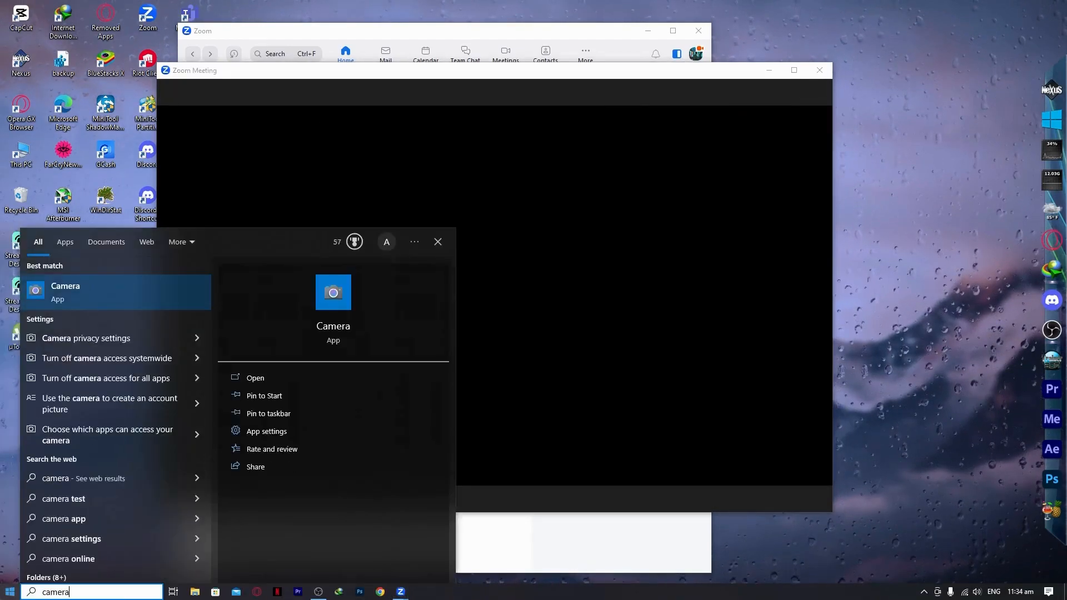
{"action": "mouse_move", "coordinate": [86, 339]}
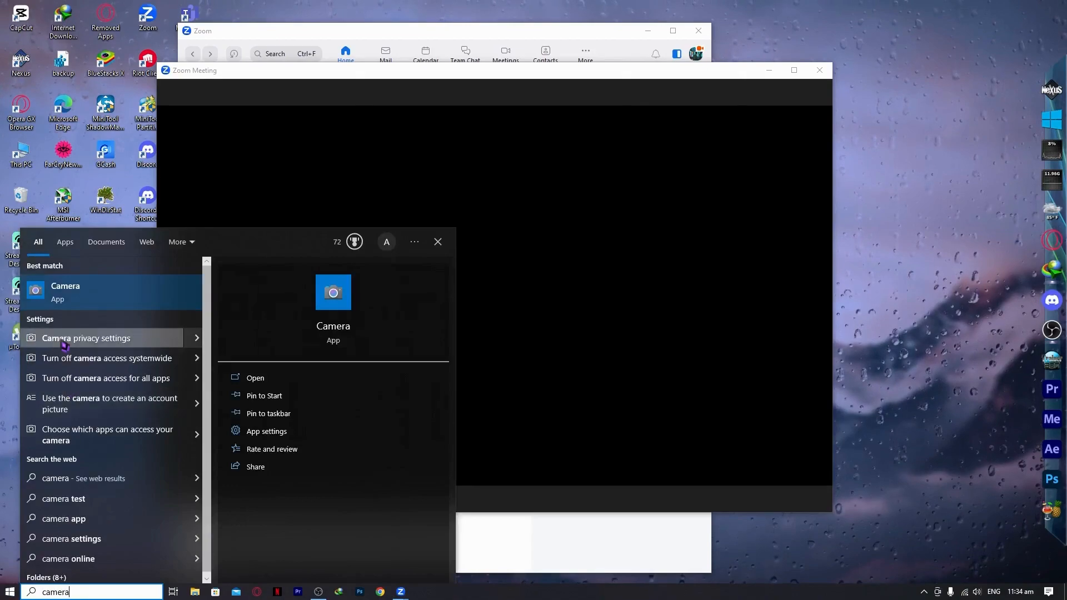
{"action": "left_click", "coordinate": [86, 338]}
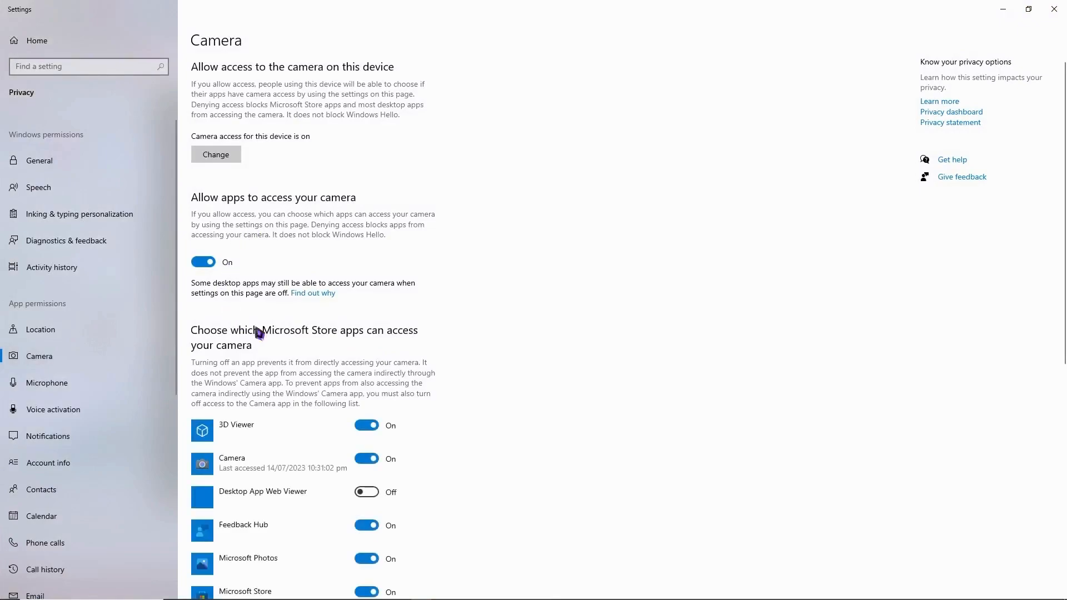
{"action": "scroll", "scroll_direction": "down", "scroll_amount": 3}
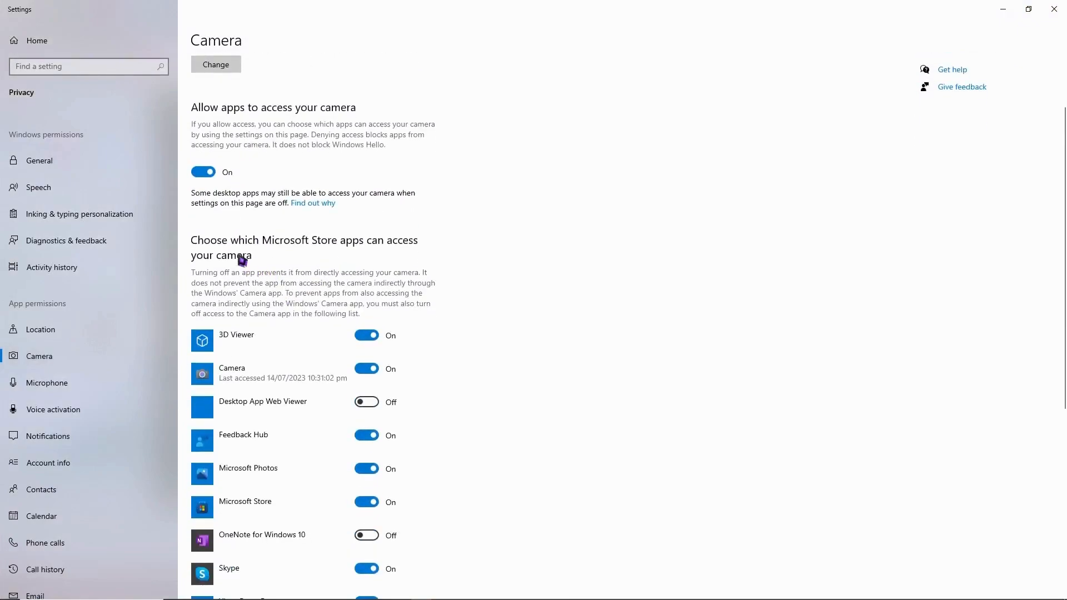
{"action": "mouse_move", "coordinate": [332, 304]}
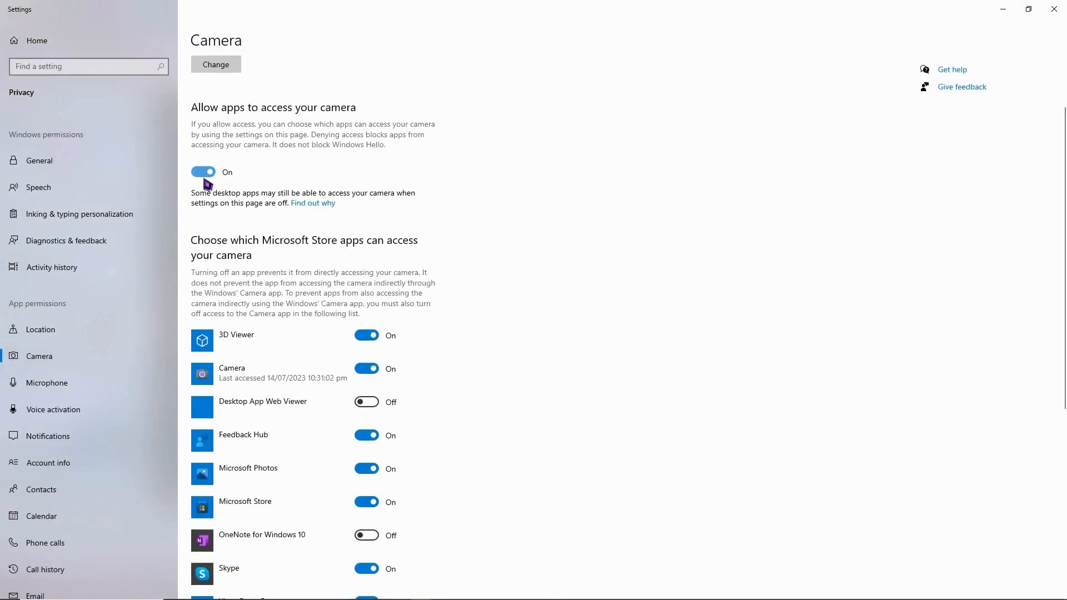
{"action": "mouse_move", "coordinate": [349, 124]}
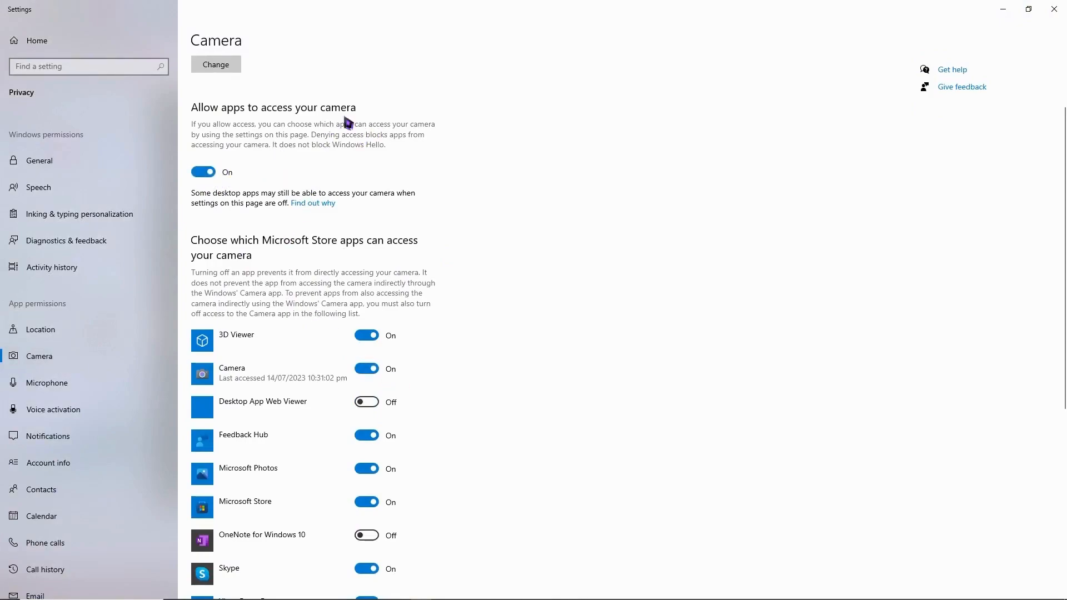
{"action": "scroll", "scroll_direction": "down", "scroll_amount": 3}
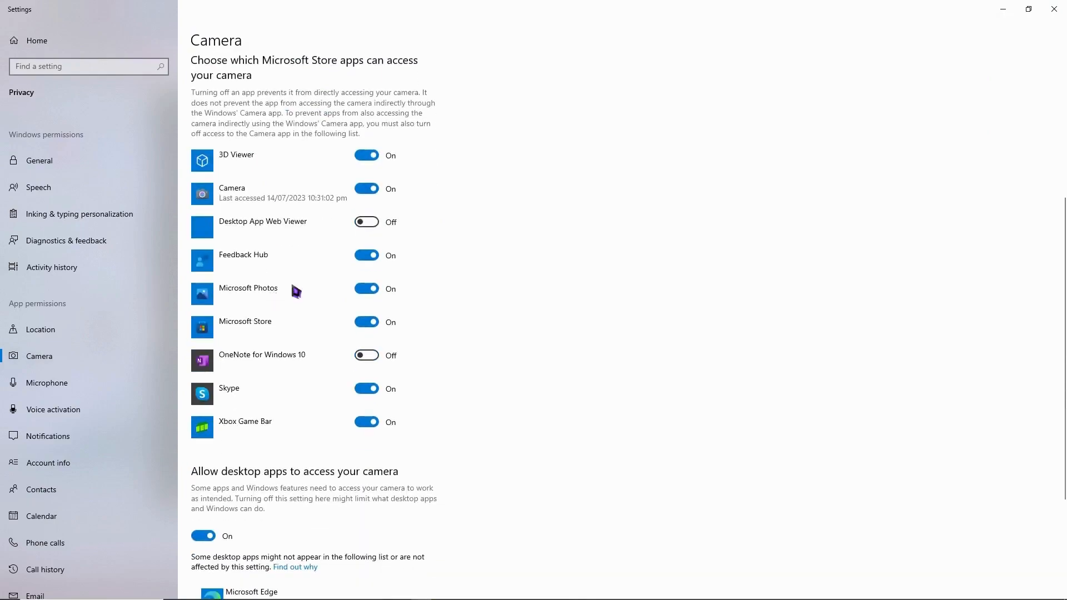
{"action": "mouse_move", "coordinate": [306, 387]}
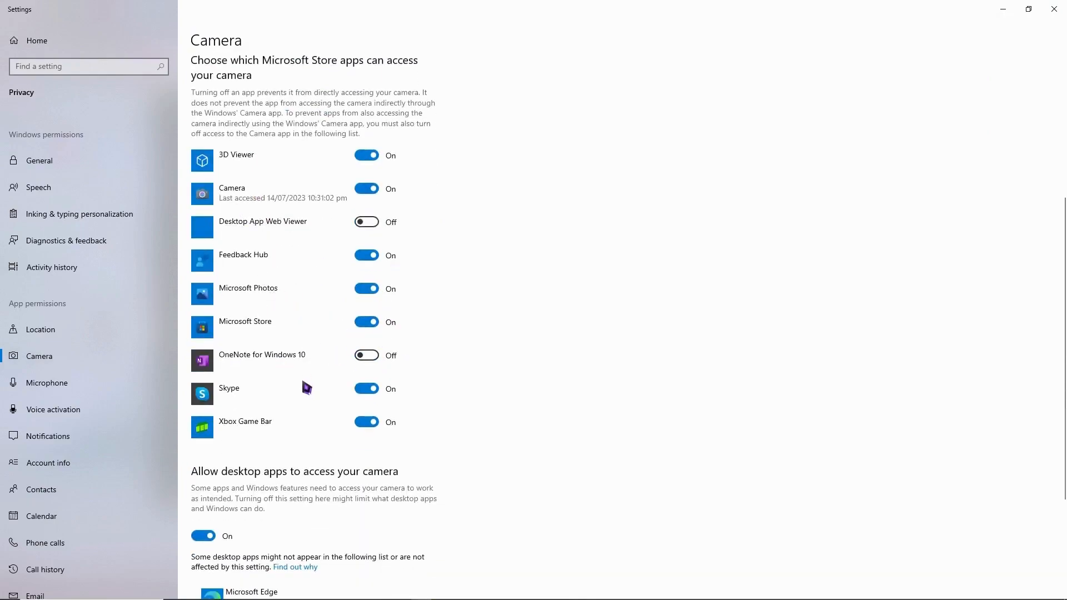
- Expand Zoom Meetings under desktop apps to show its path and current camera use
{"action": "scroll", "scroll_direction": "down", "scroll_amount": 3}
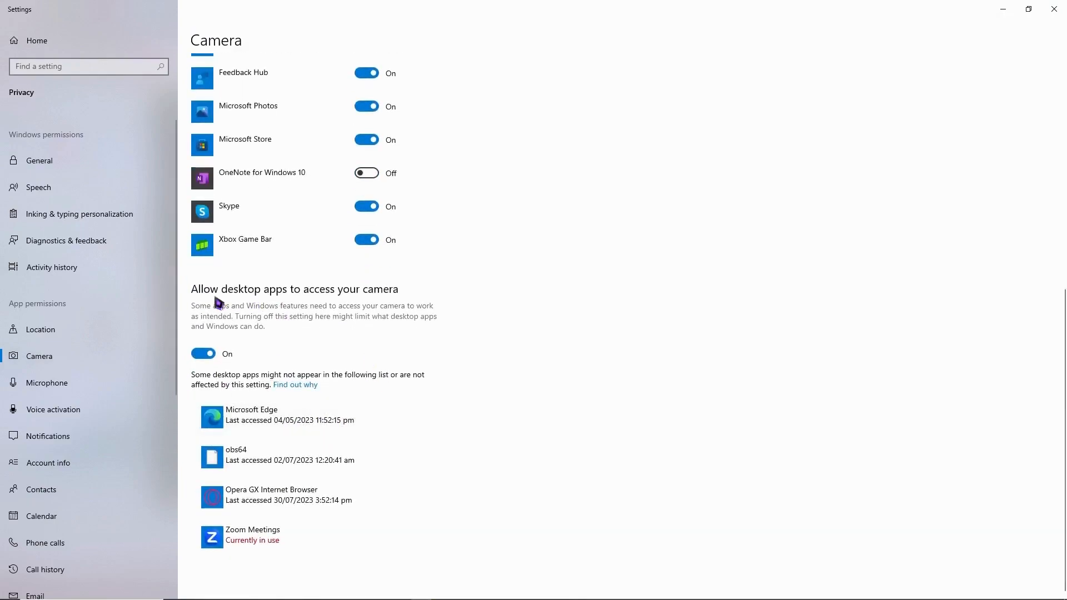
{"action": "mouse_move", "coordinate": [406, 299]}
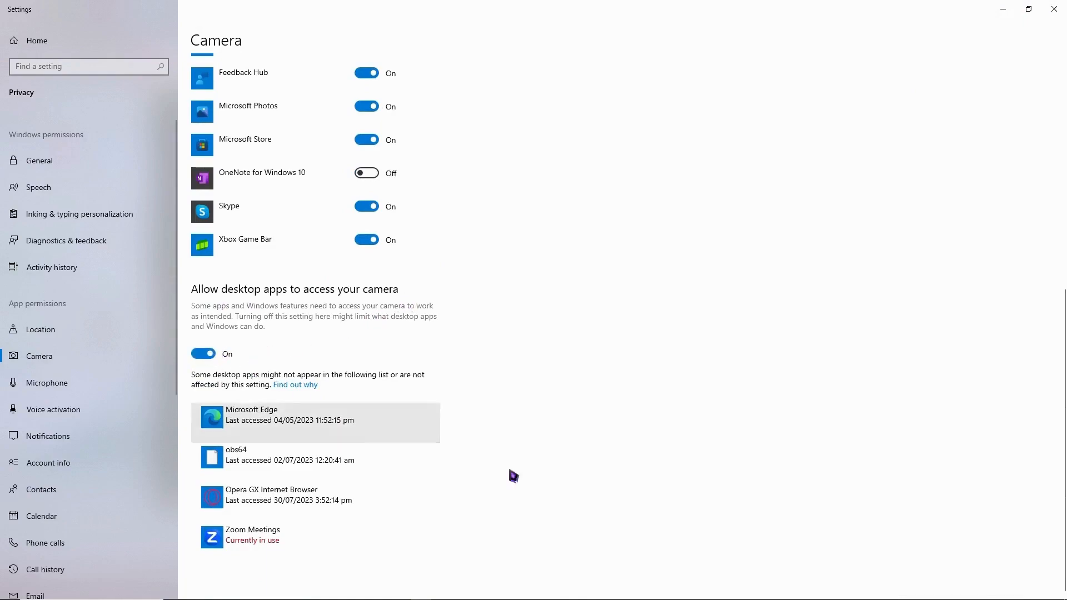
{"action": "left_click", "coordinate": [315, 544]}
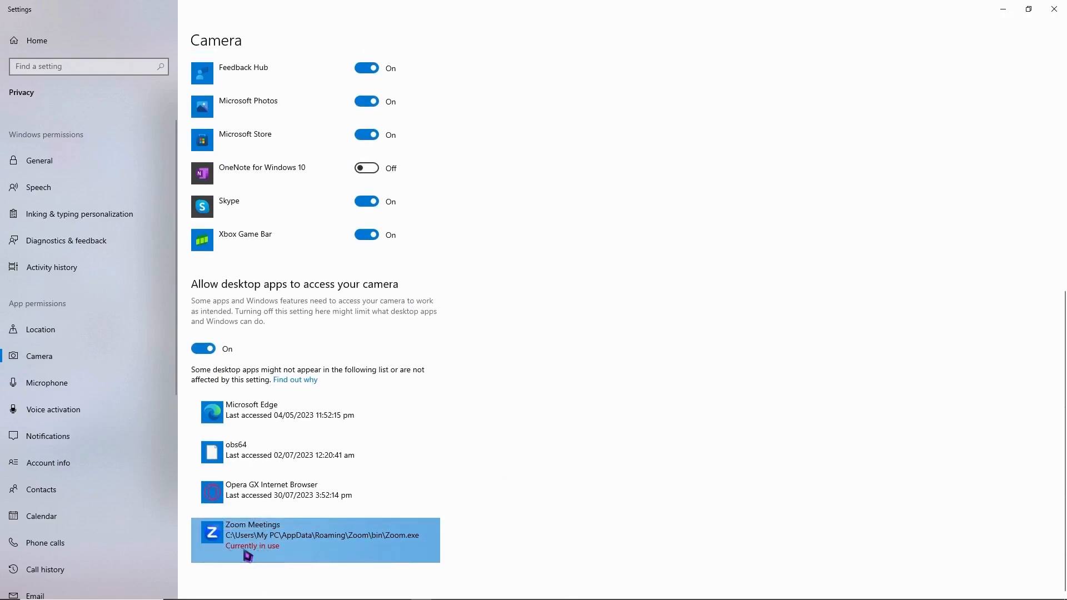
{"action": "mouse_move", "coordinate": [539, 475]}
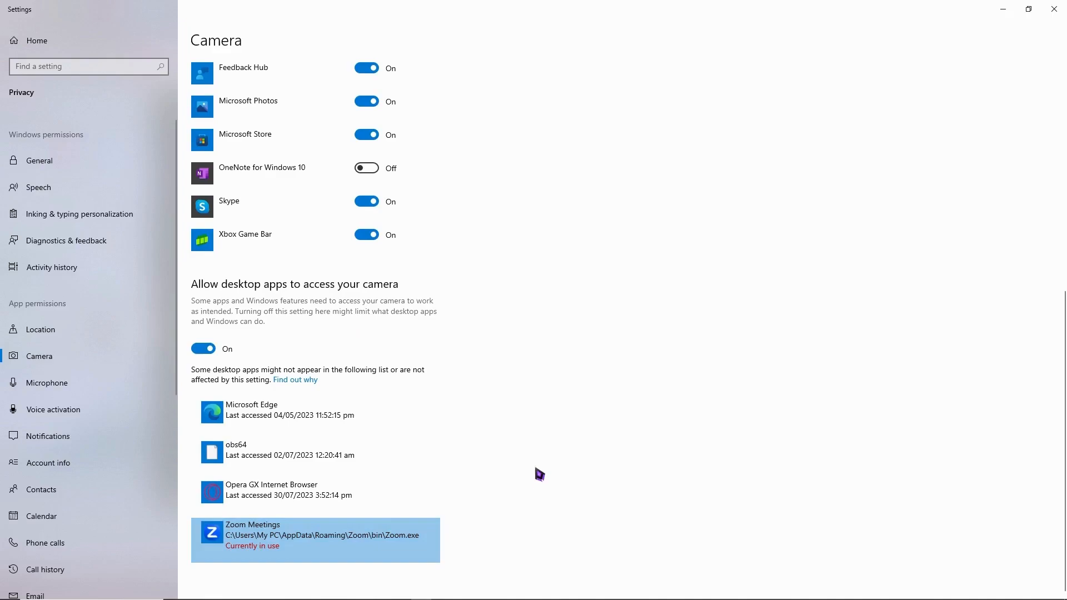
{"action": "mouse_move", "coordinate": [521, 441]}
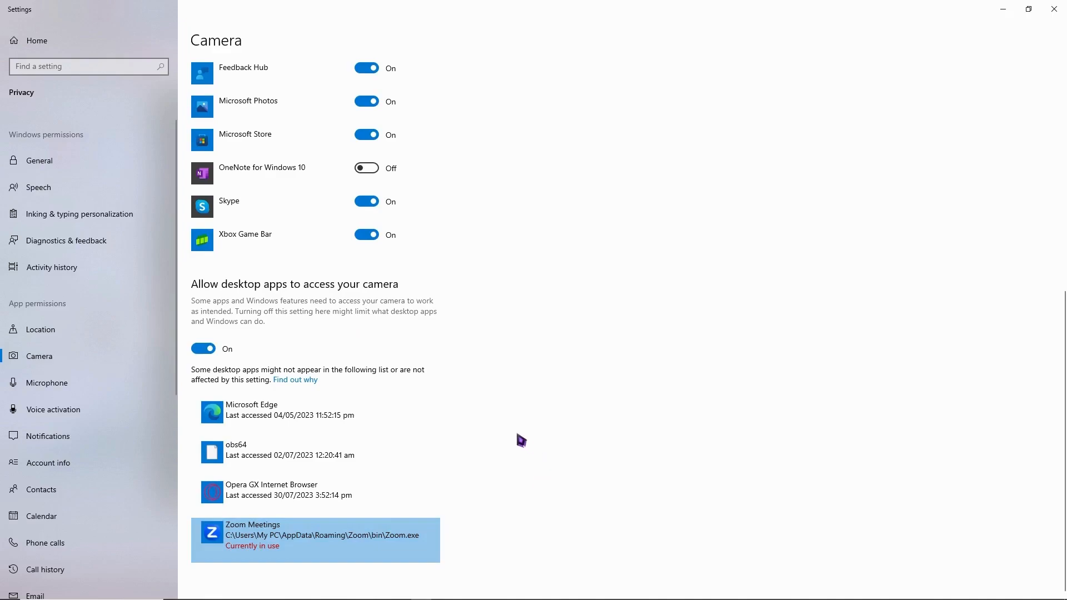
{"action": "mouse_move", "coordinate": [442, 416]}
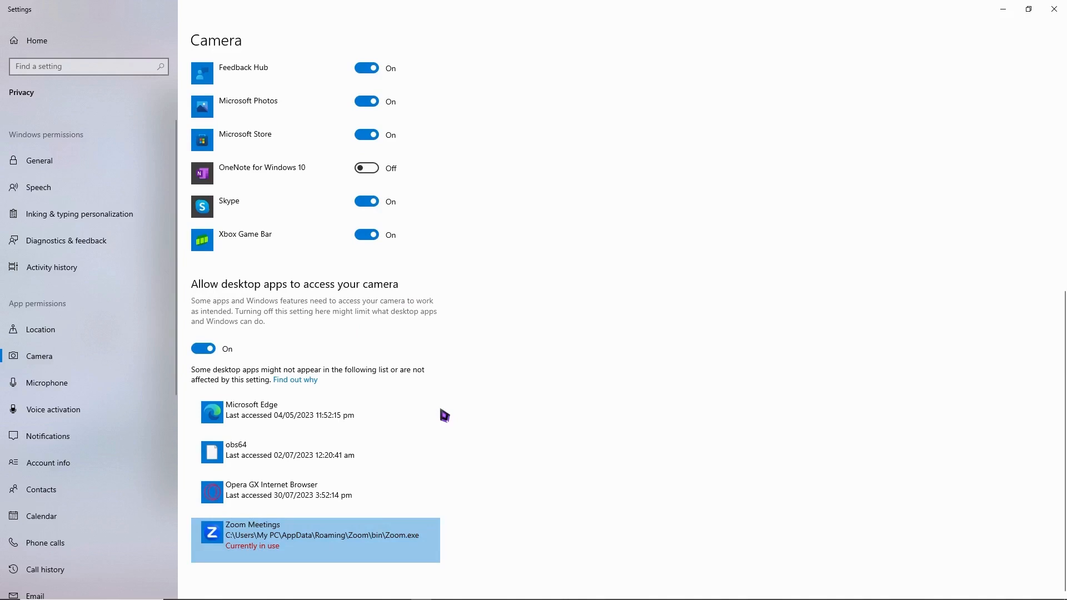